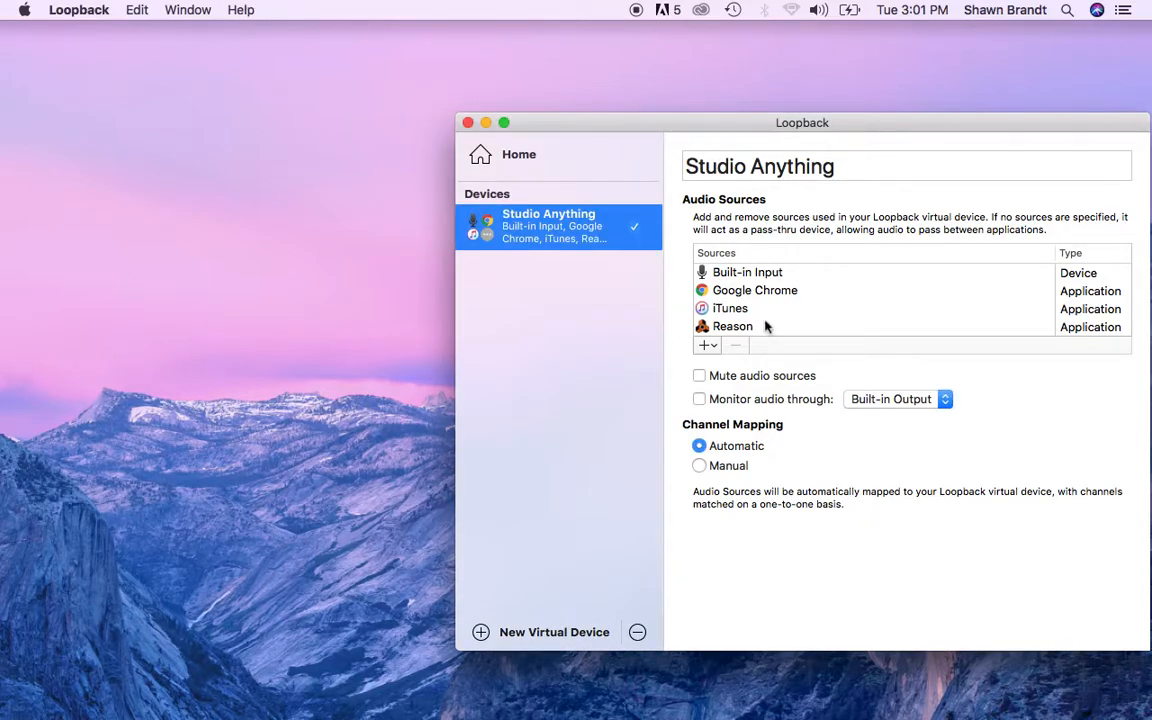
mouse_move(968, 234)
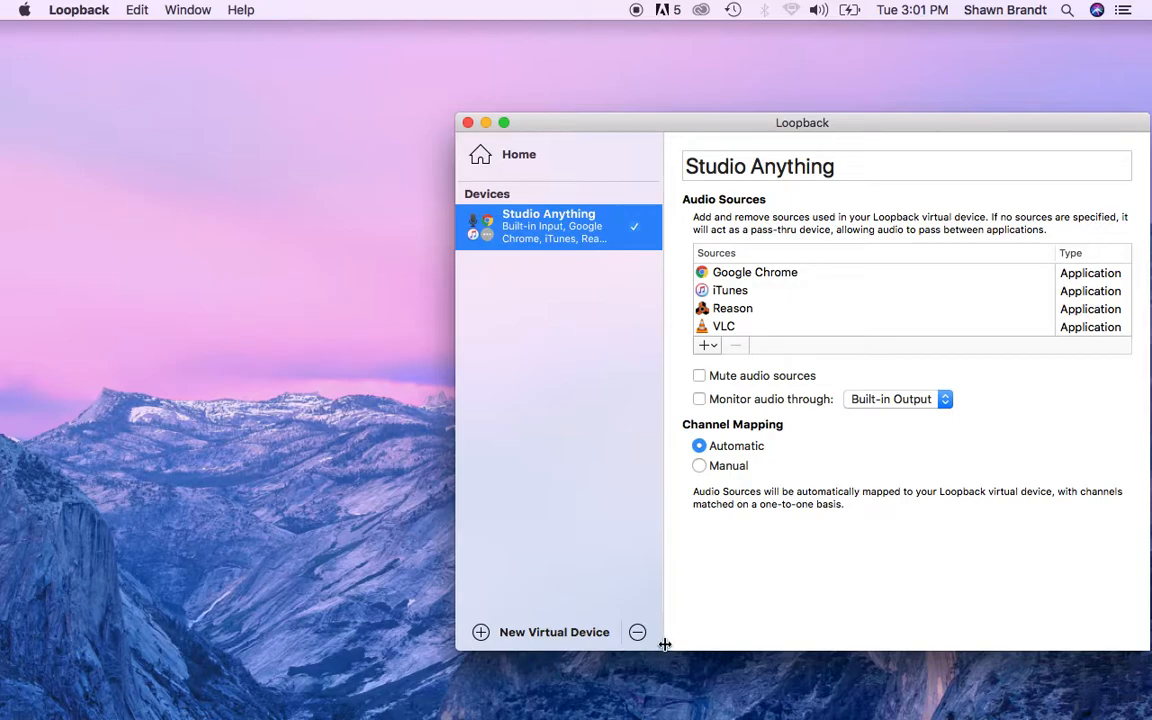
mouse_move(740, 296)
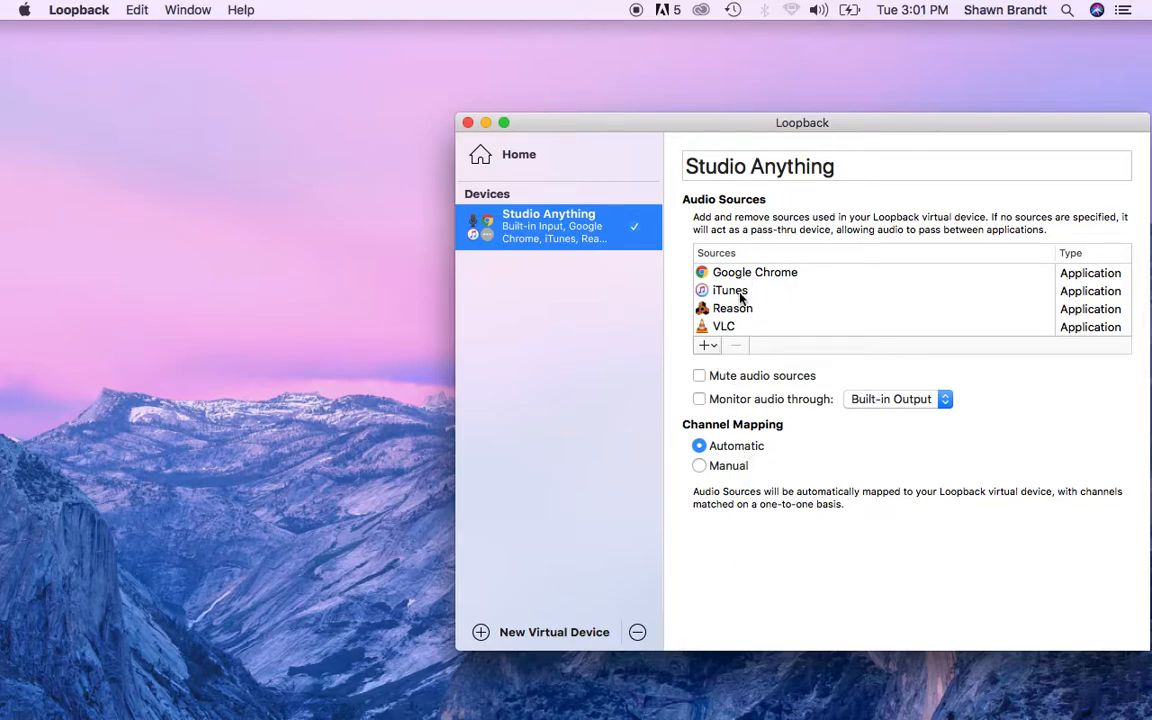
- Look through the Studio Anything device settings and return to Loopback from iTunes
left_click(704, 344)
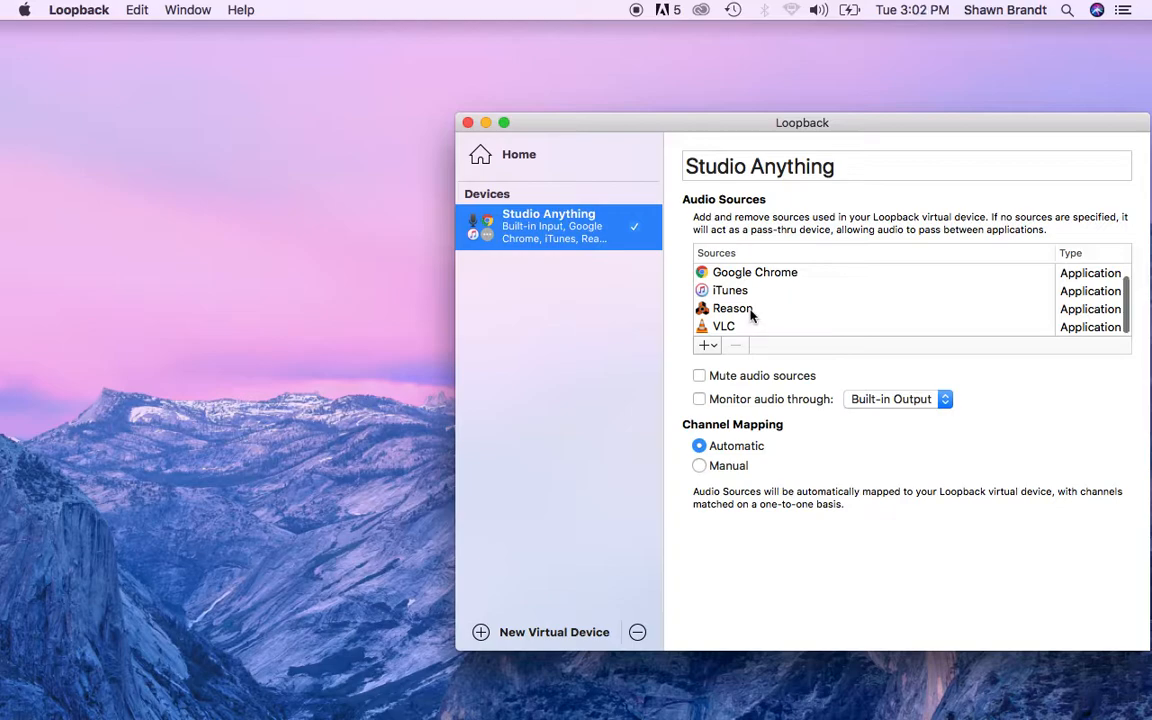
left_click(704, 344)
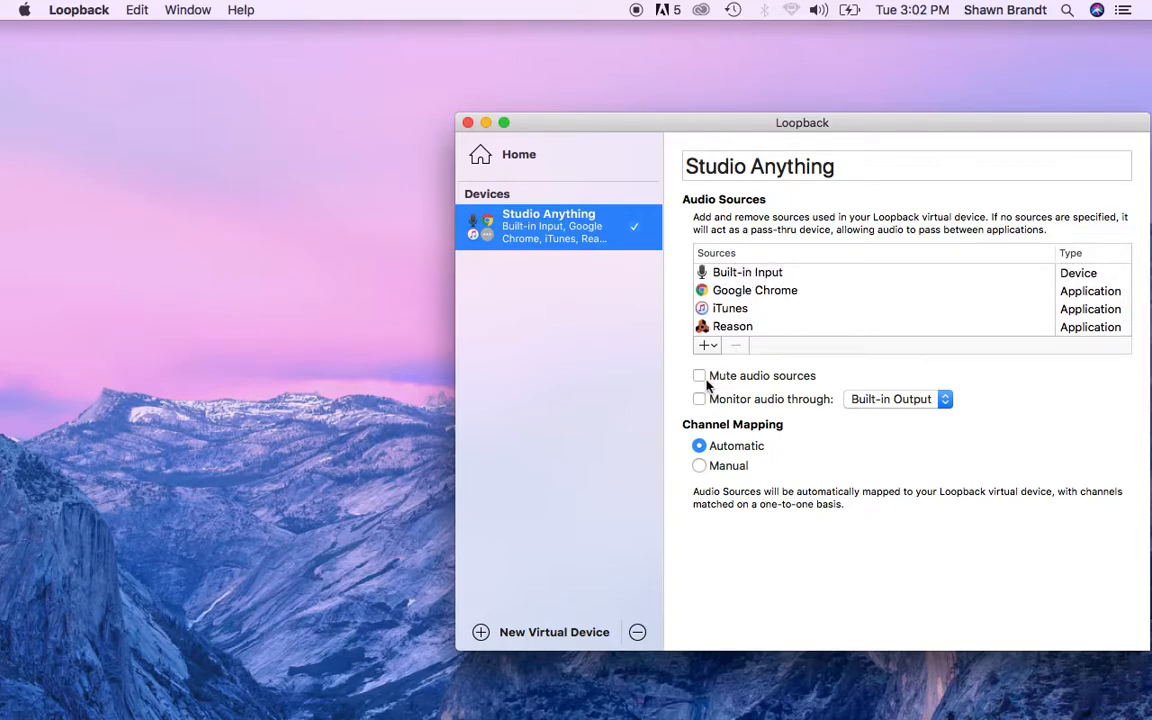
mouse_move(796, 376)
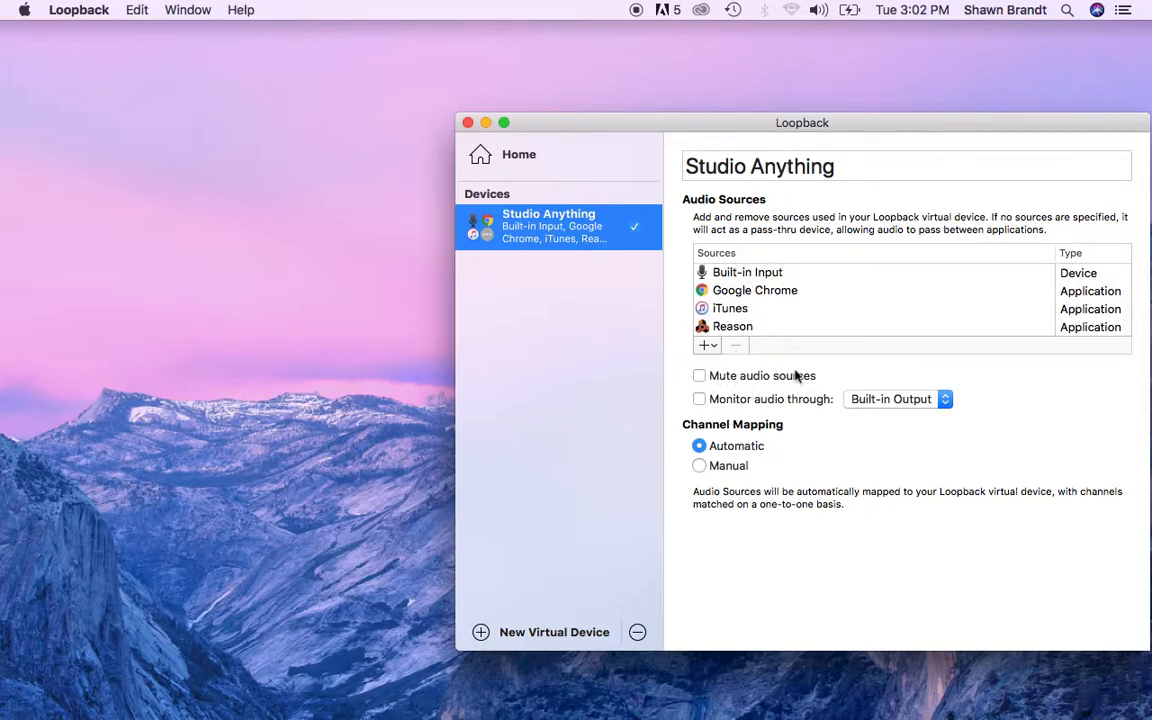
mouse_move(884, 444)
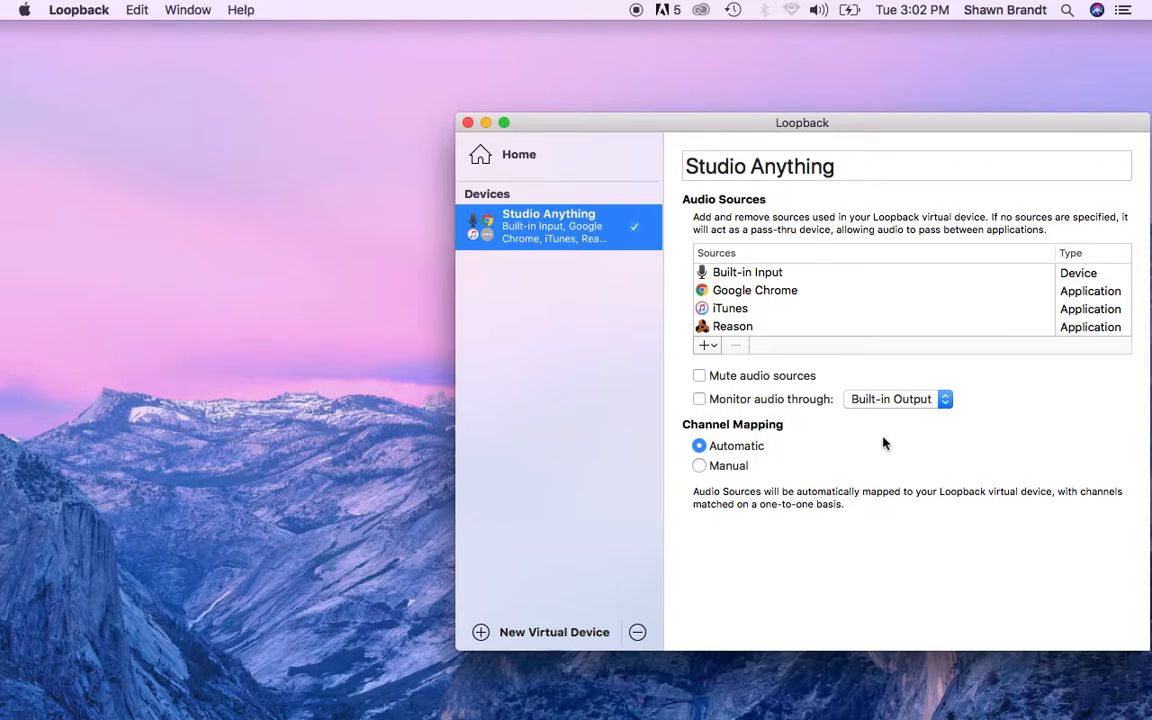
mouse_move(572, 512)
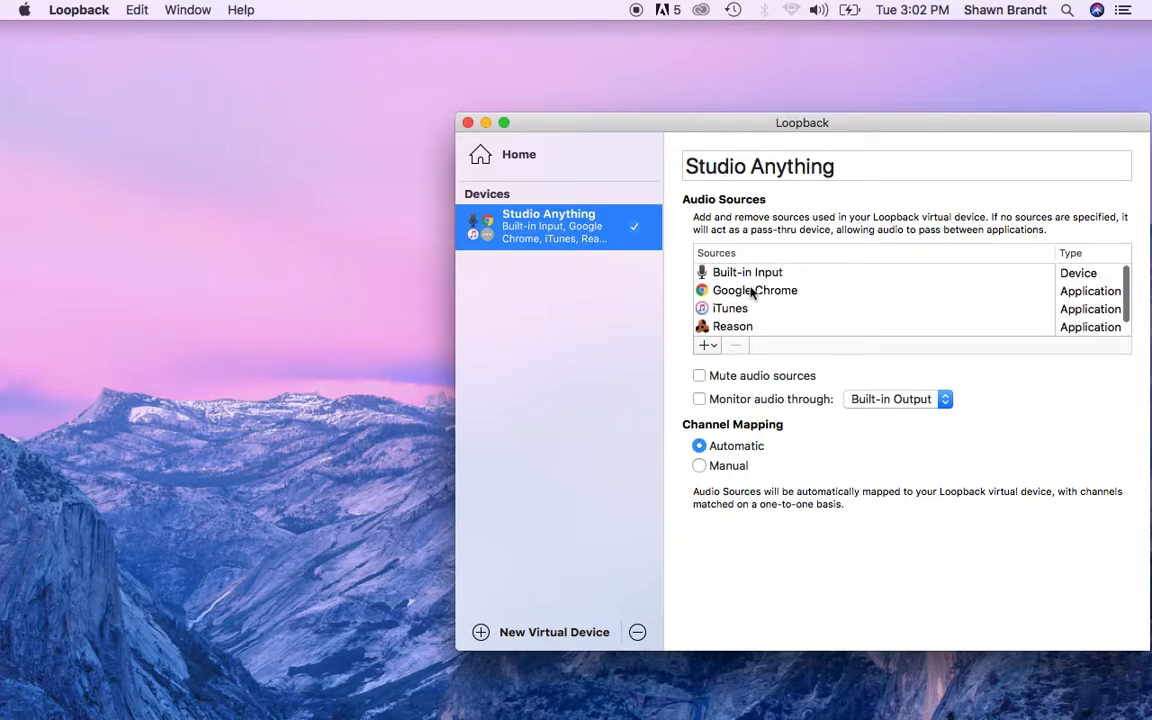
scroll("down", 3)
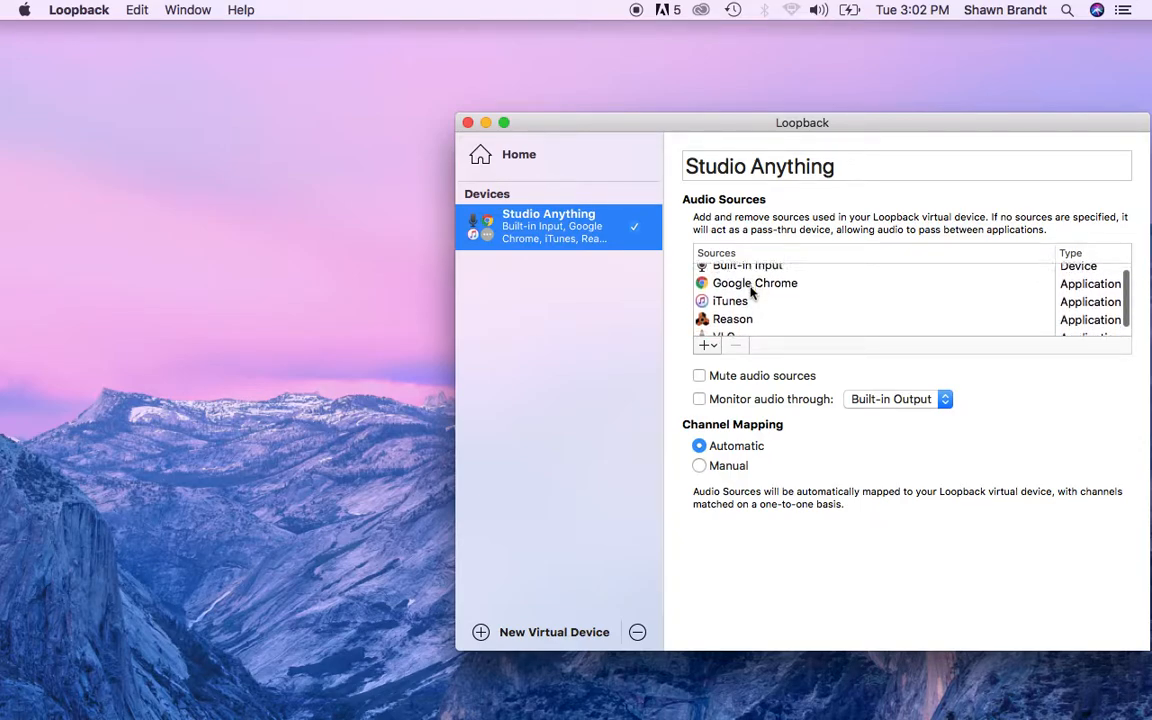
scroll("down", 3)
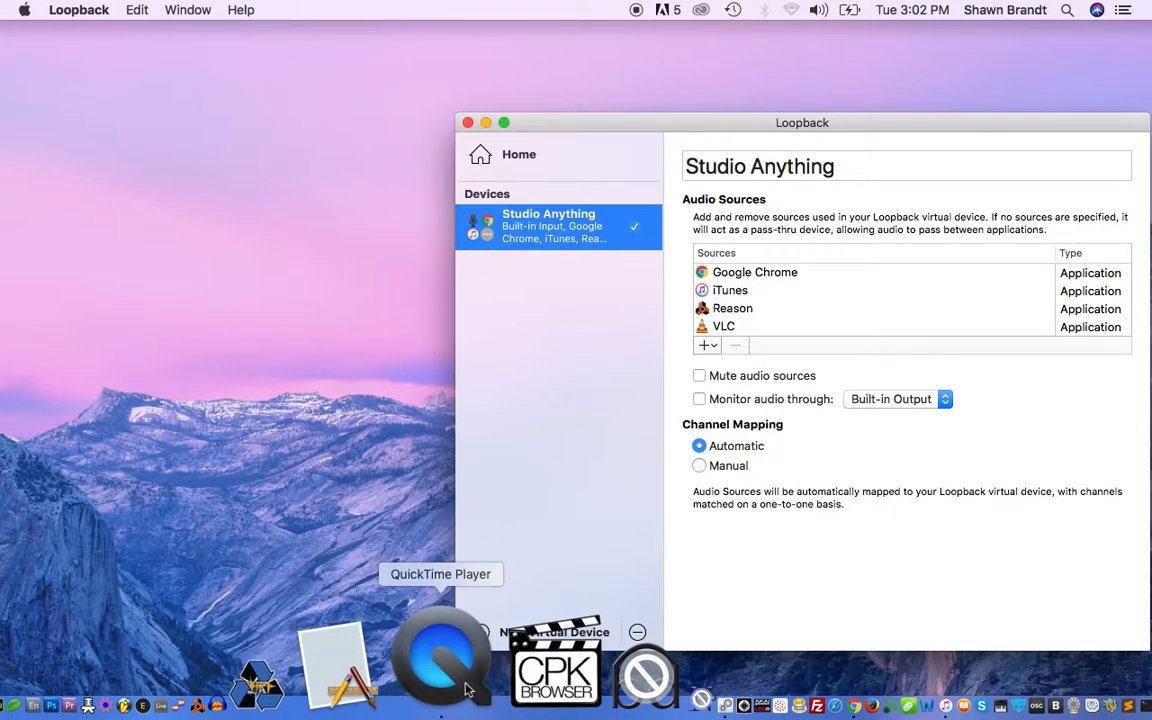
mouse_move(930, 248)
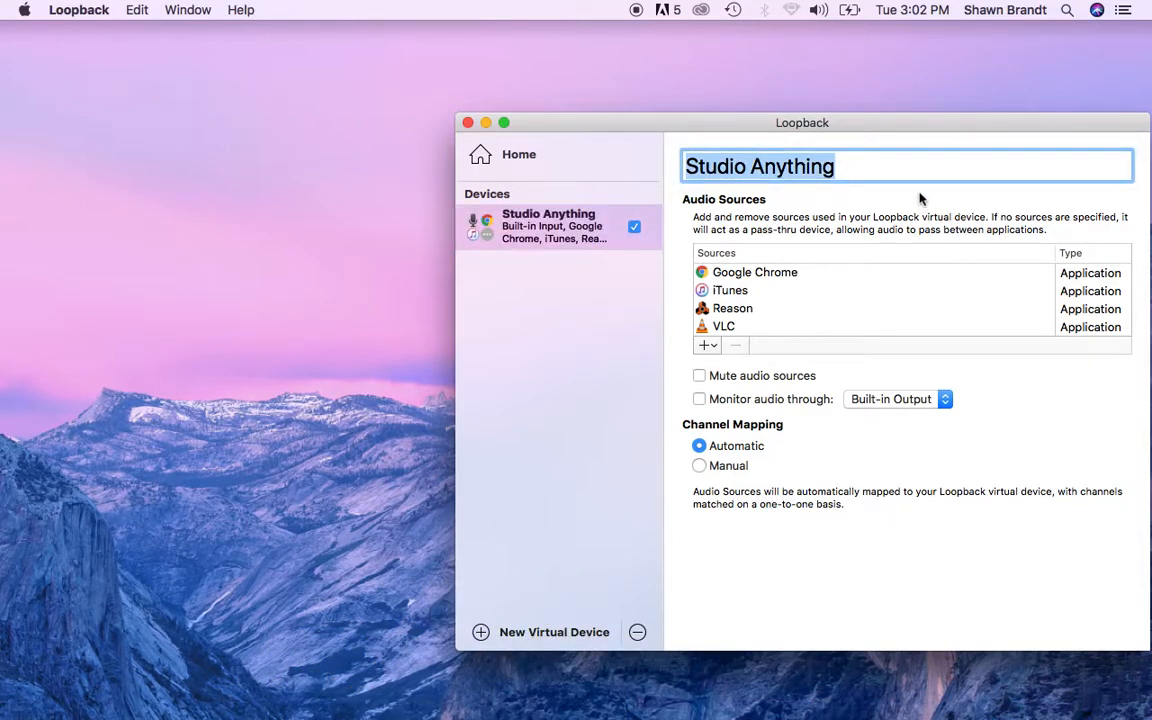
mouse_move(780, 192)
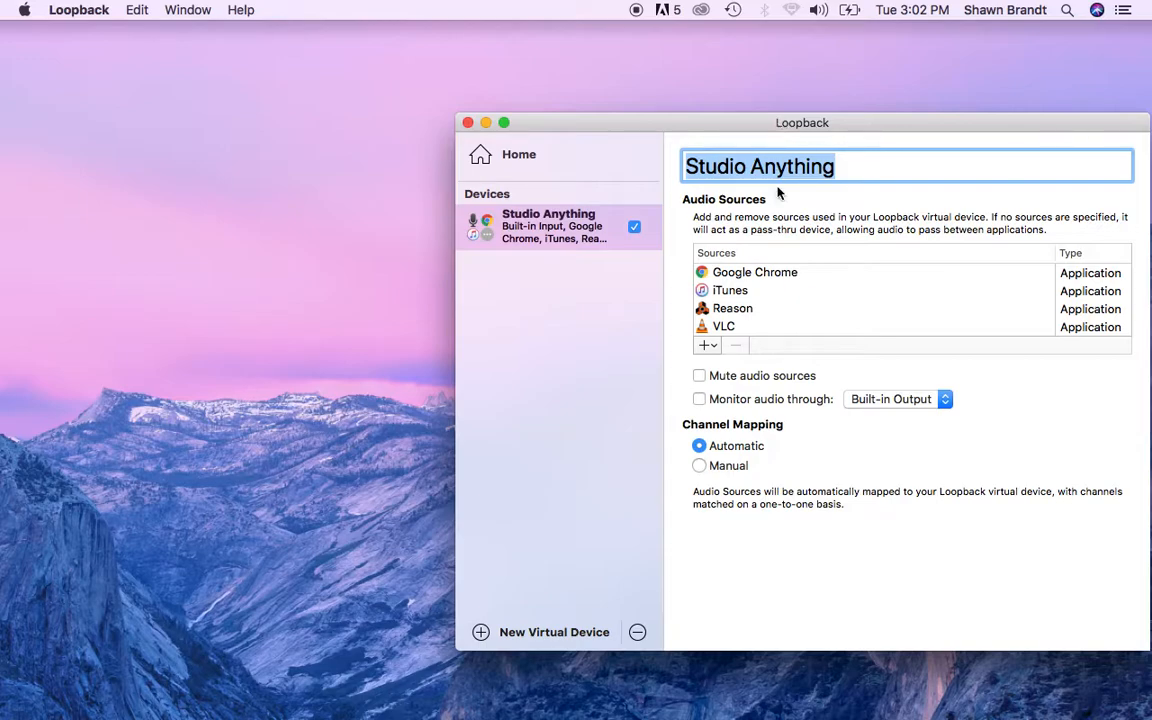
left_click(732, 308)
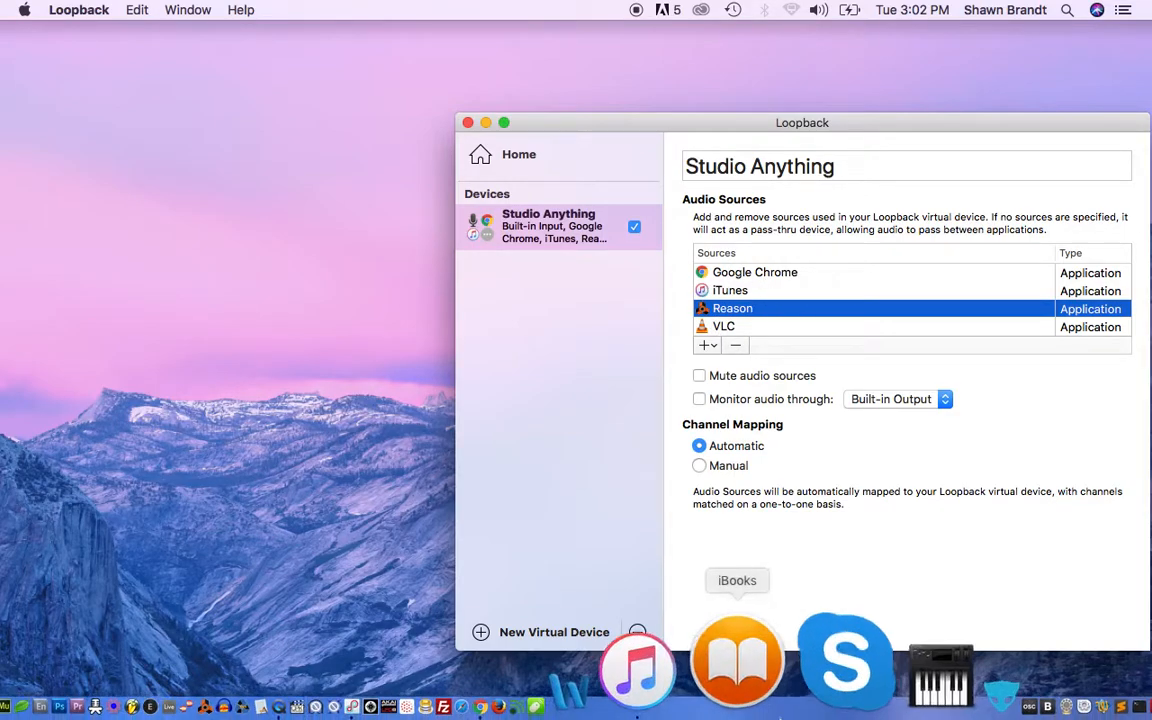
left_click(636, 664)
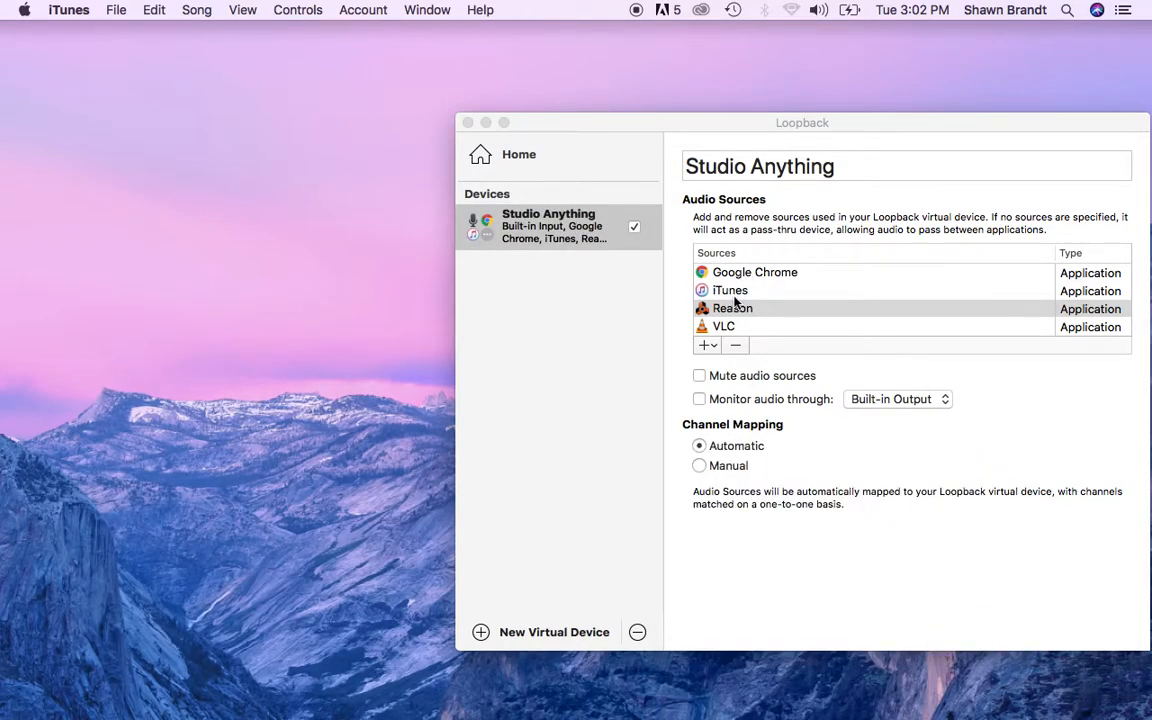
left_click(732, 308)
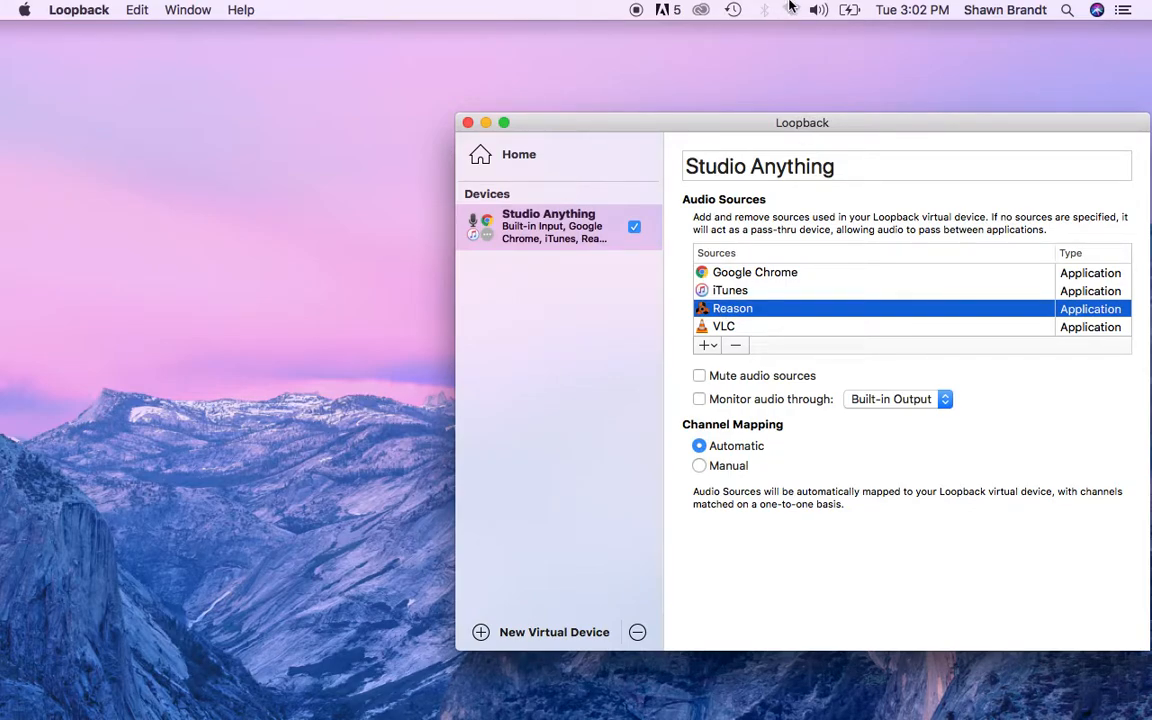
left_click(792, 10)
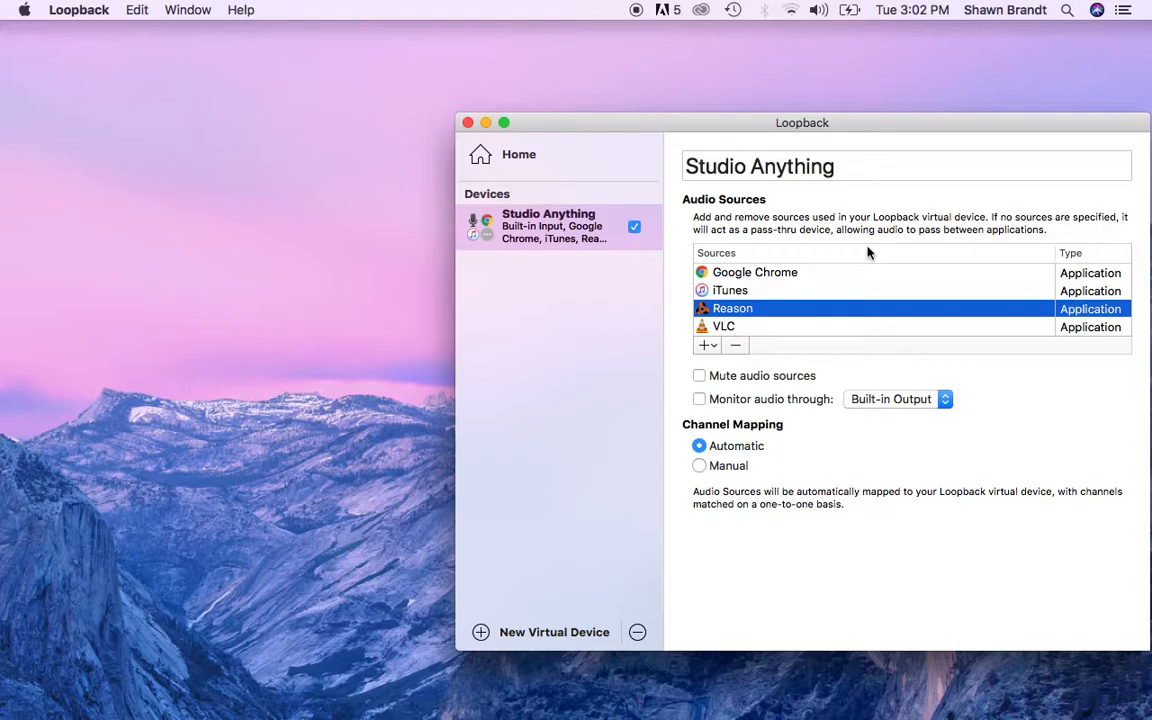
mouse_move(740, 62)
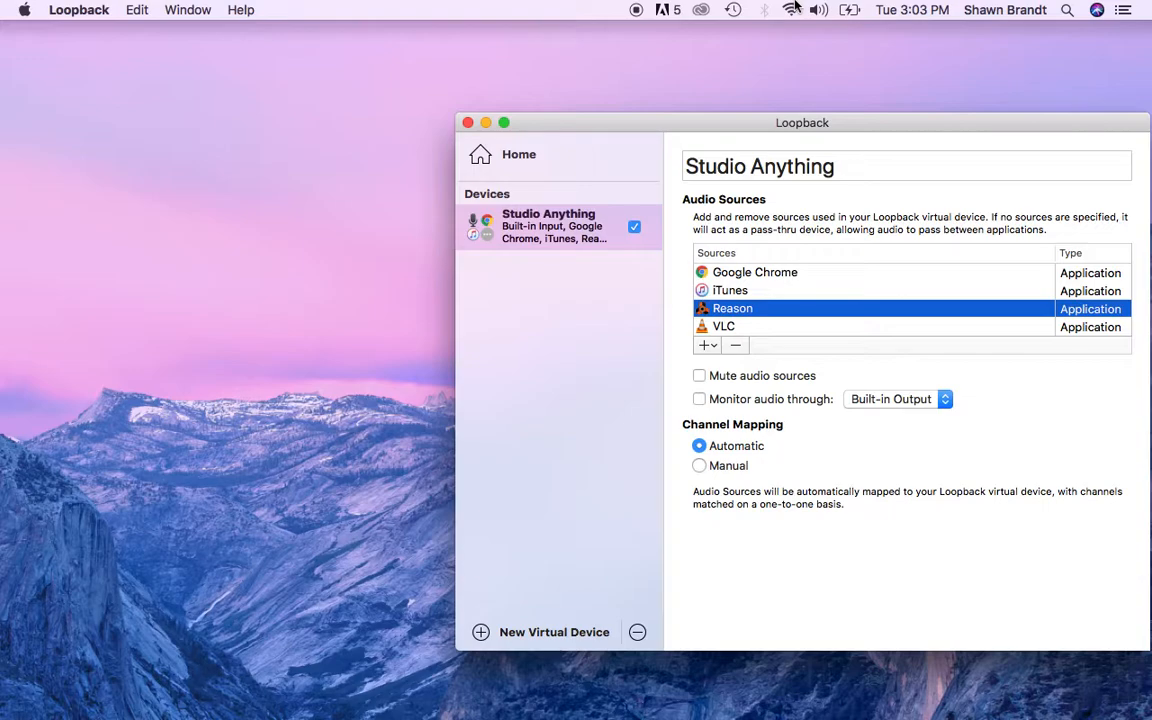
mouse_move(330, 286)
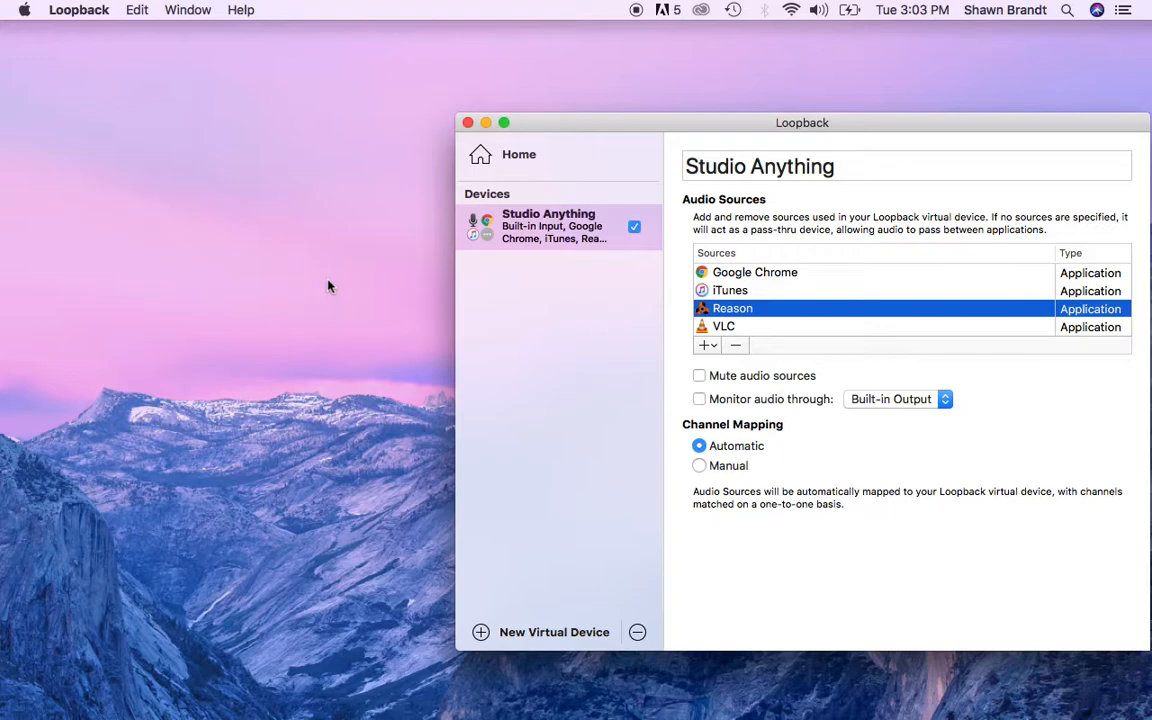
mouse_move(320, 8)
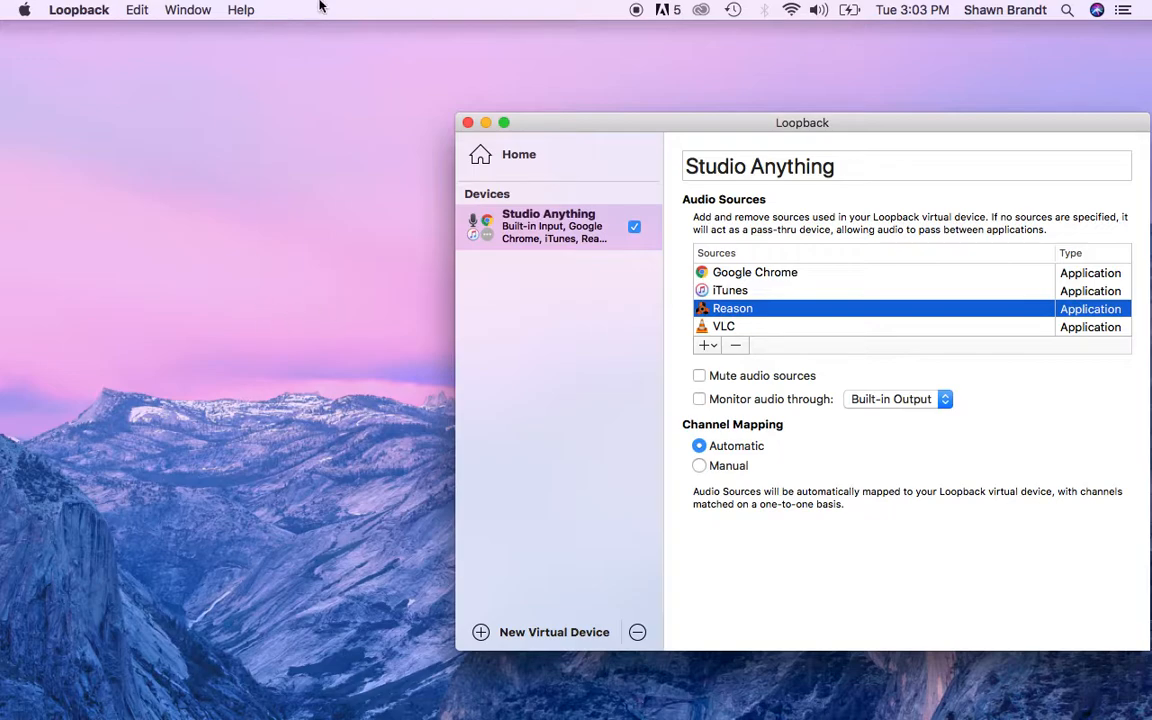
- Start creating a computer-to-computer Wi-Fi network from the menu bar, then cancel it
left_click(792, 10)
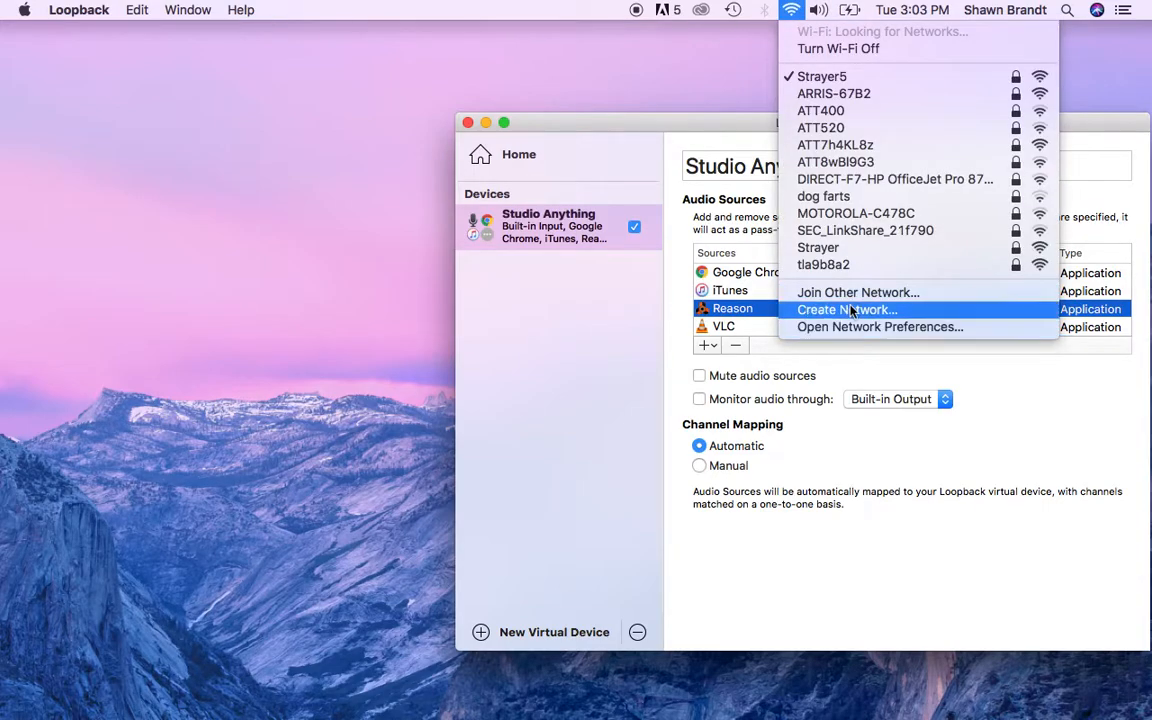
left_click(848, 308)
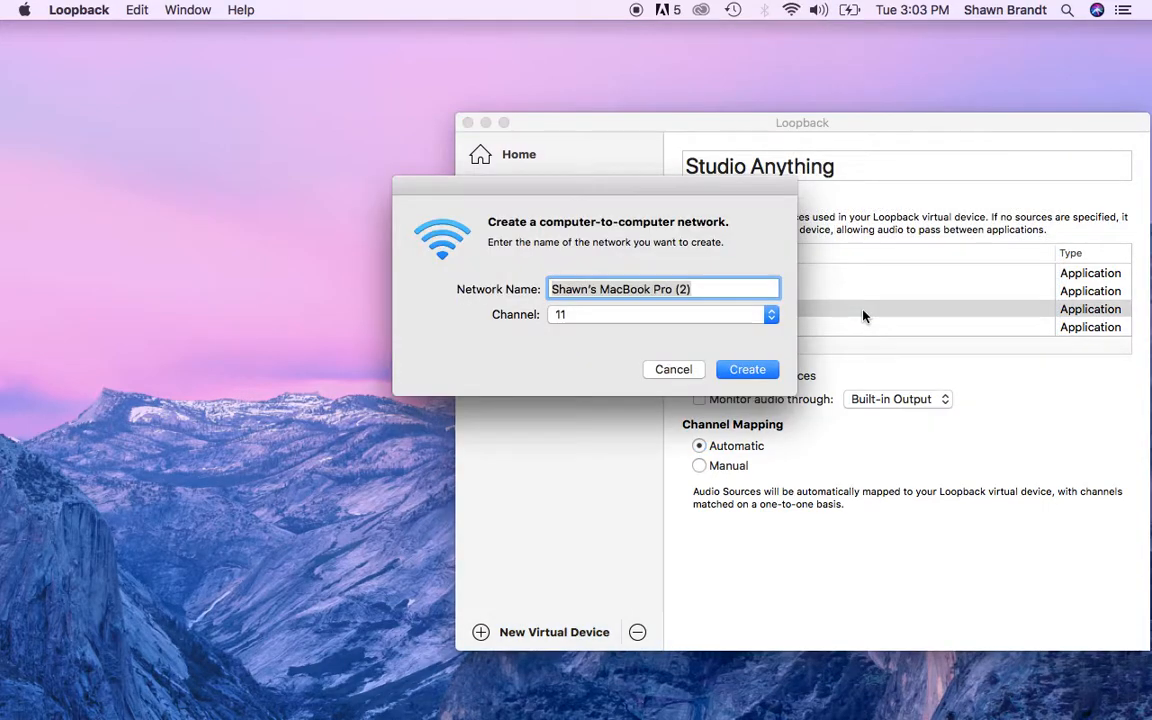
left_click(672, 368)
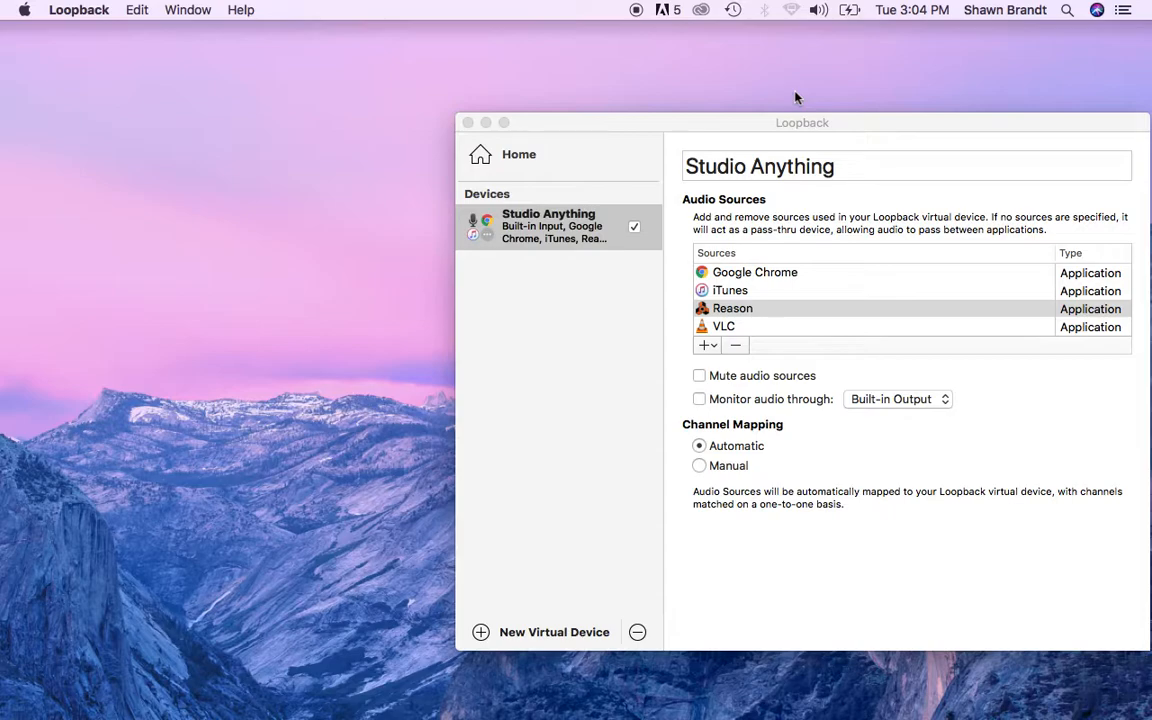
mouse_move(1104, 660)
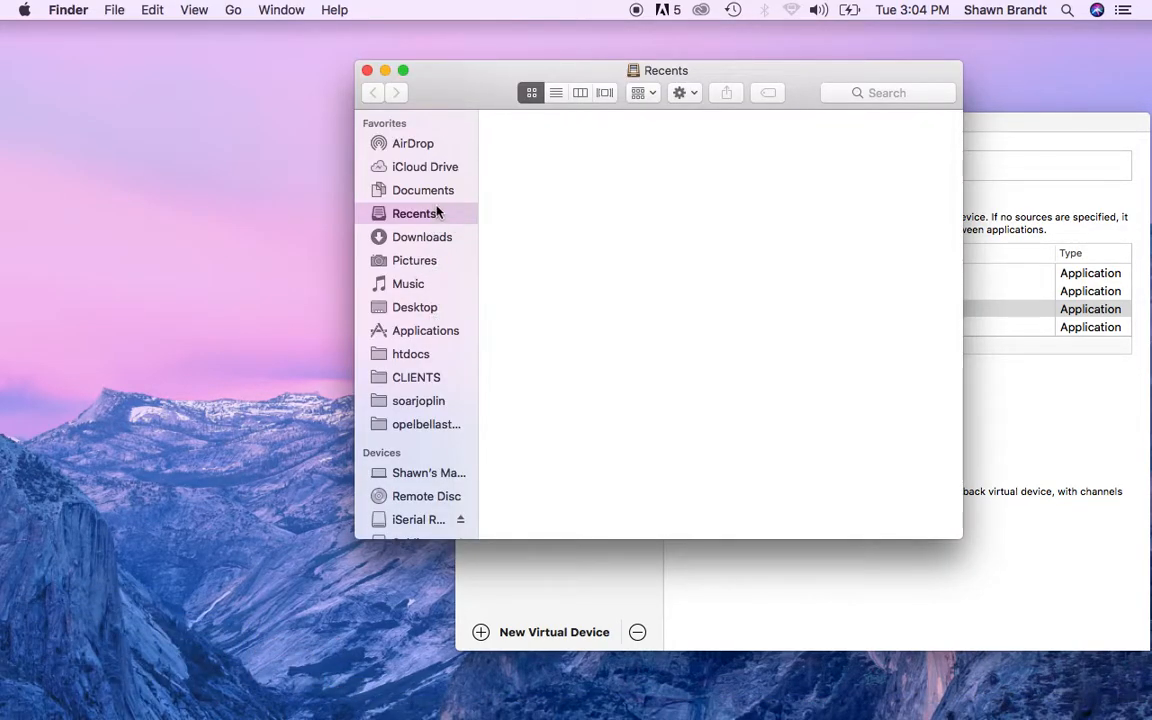
- Browse from Applications into the Utilities folder in Finder
left_click(426, 330)
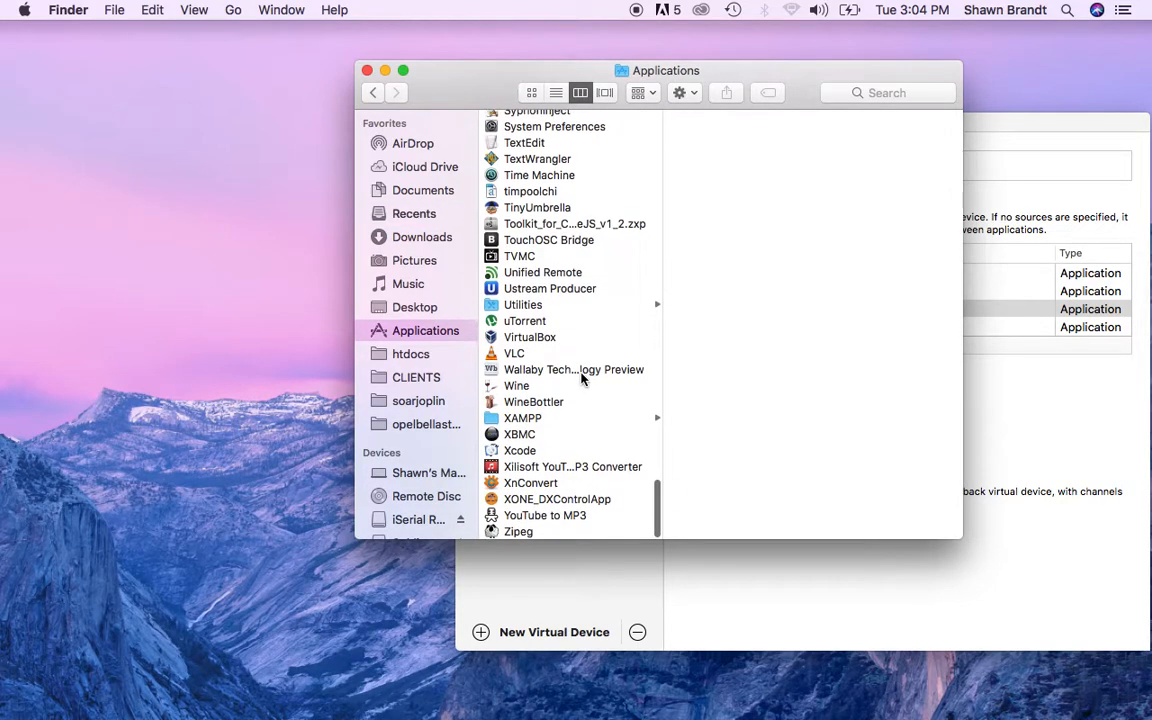
left_click(524, 304)
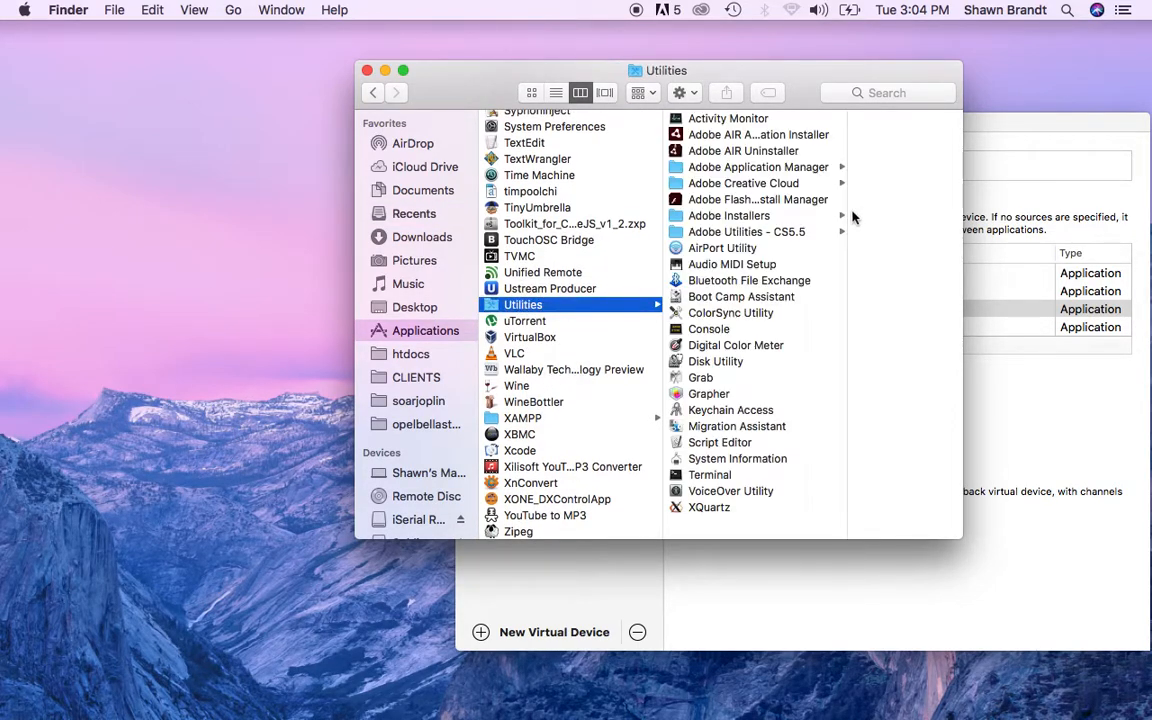
mouse_move(728, 376)
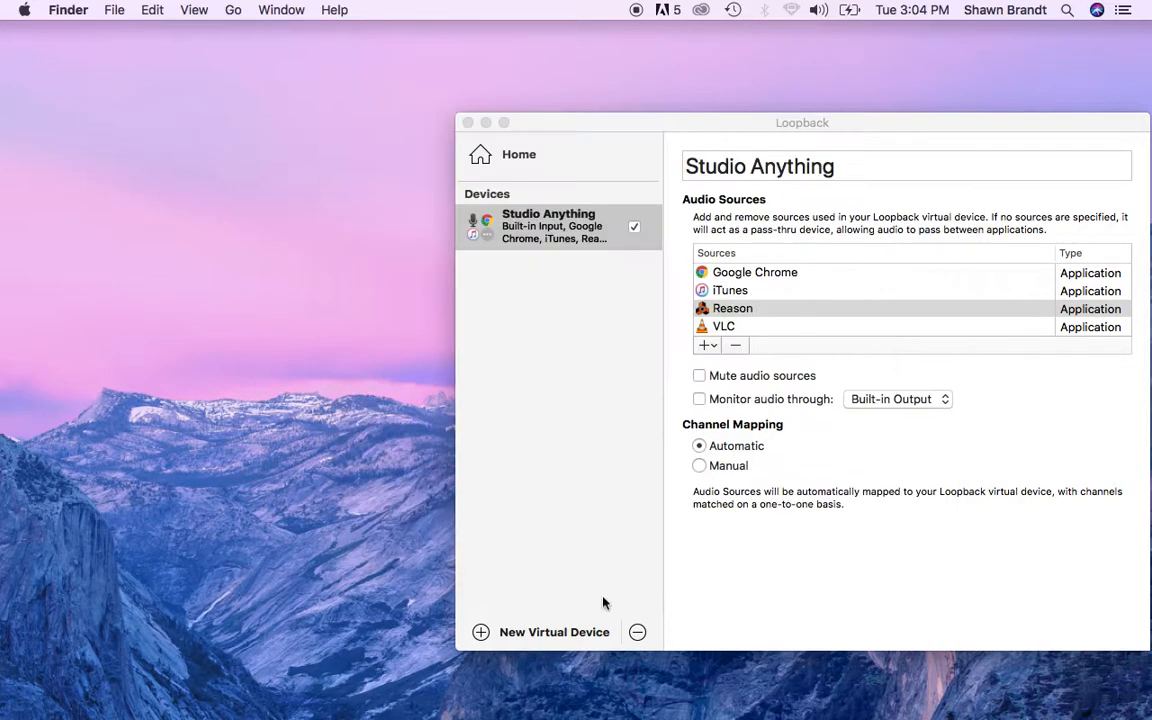
- Launch Audio MIDI Setup, inspect Studio Anything, and show the MIDI Studio window
left_click(806, 636)
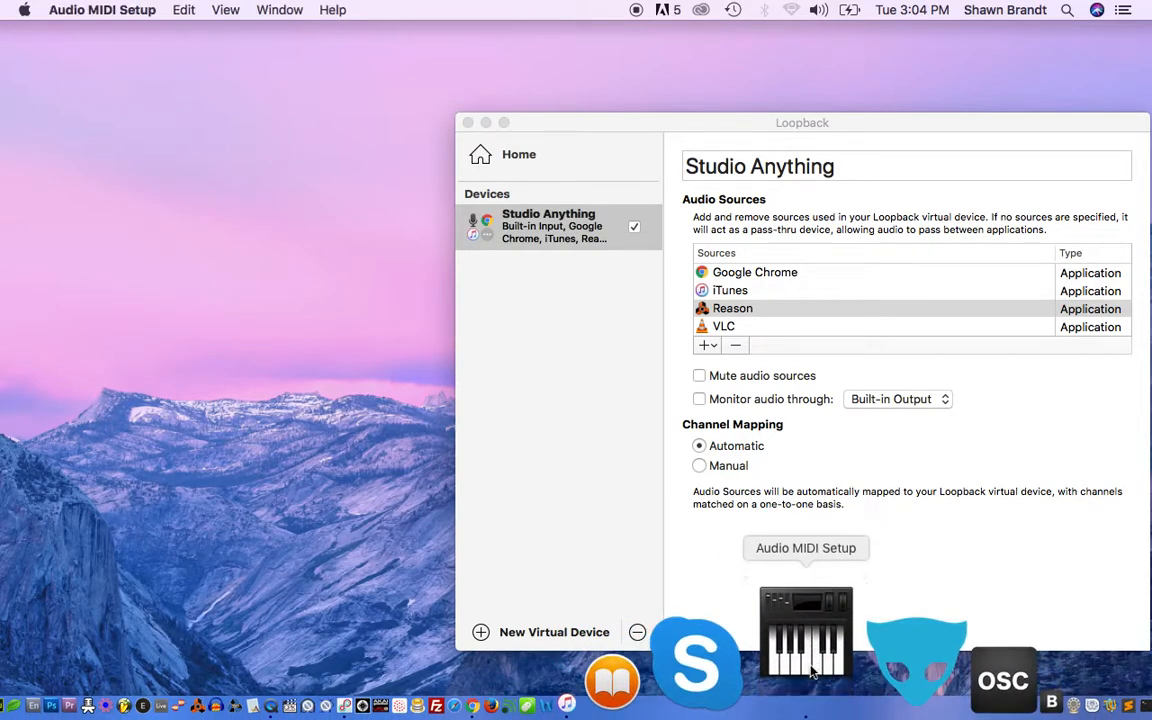
left_click(804, 548)
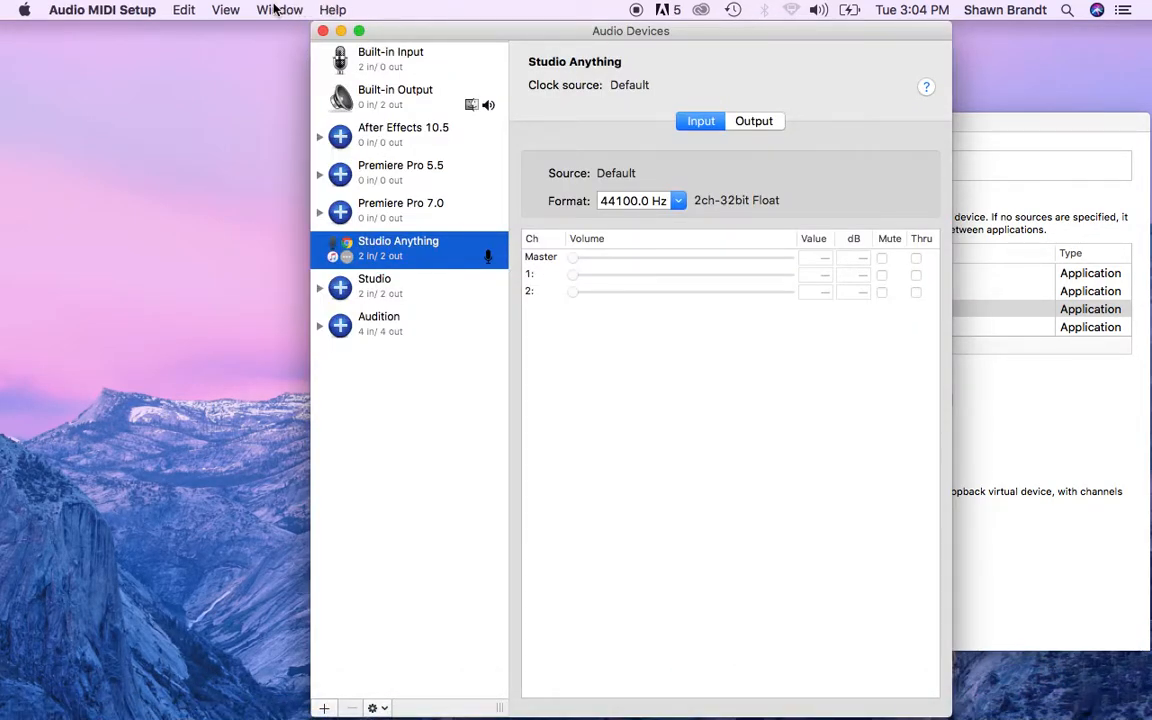
left_click(280, 8)
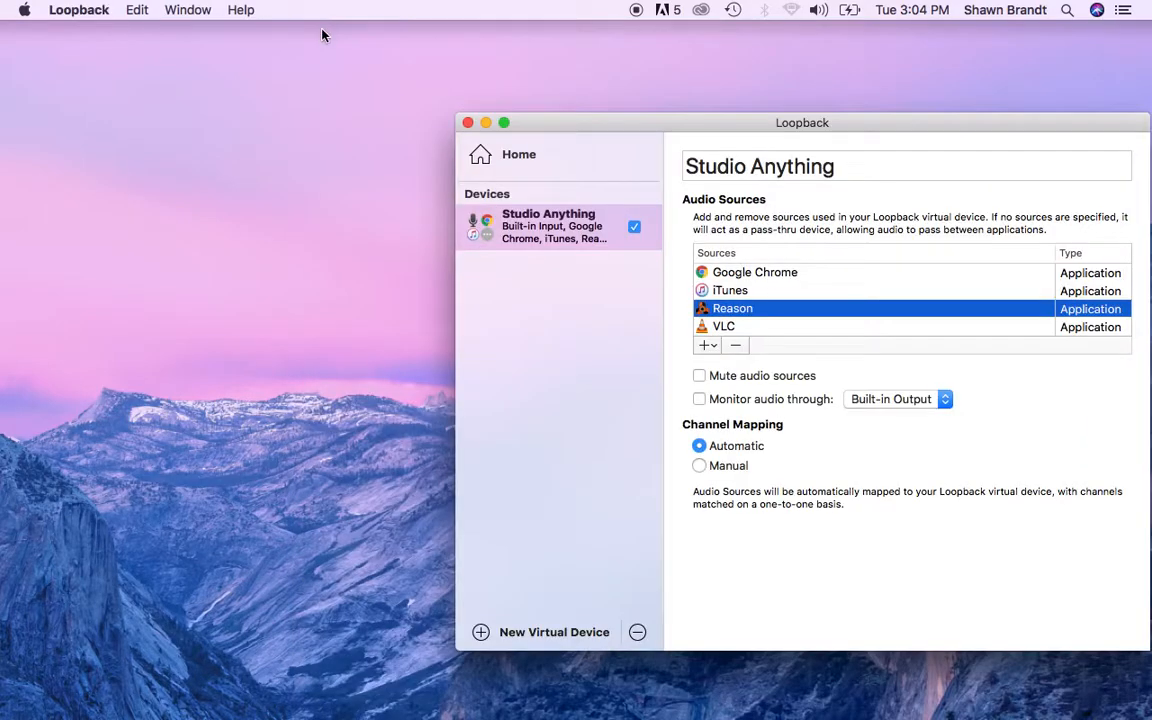
mouse_move(348, 138)
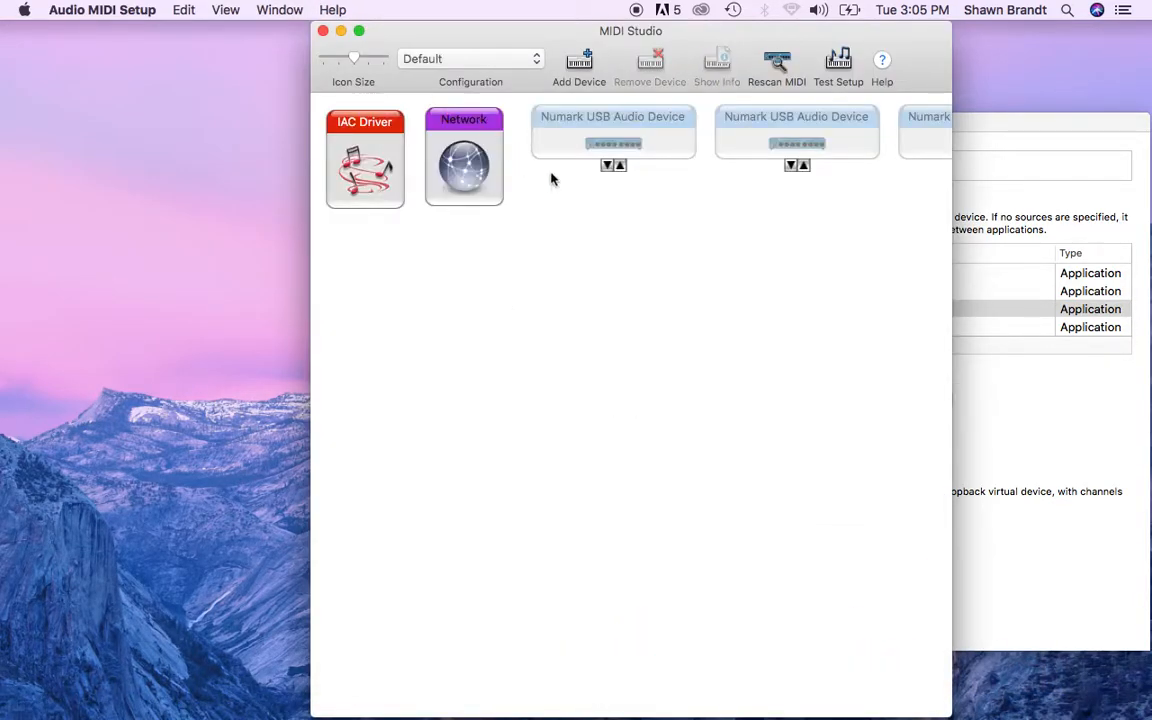
left_click(464, 156)
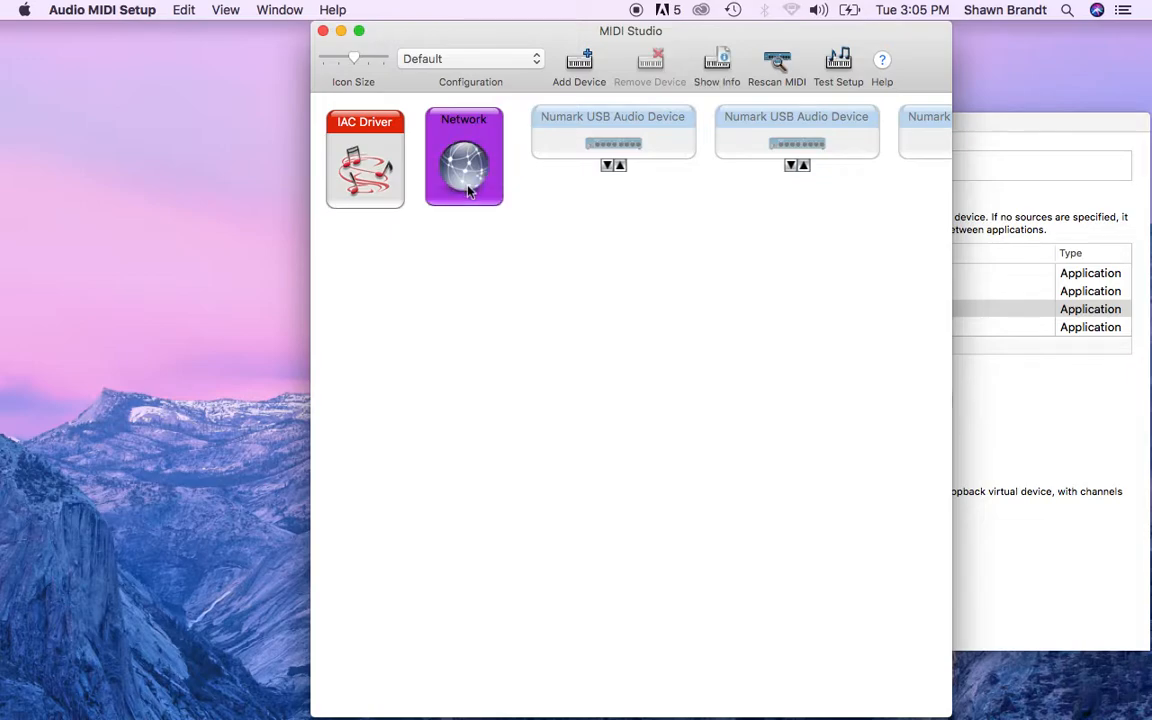
double_click(464, 156)
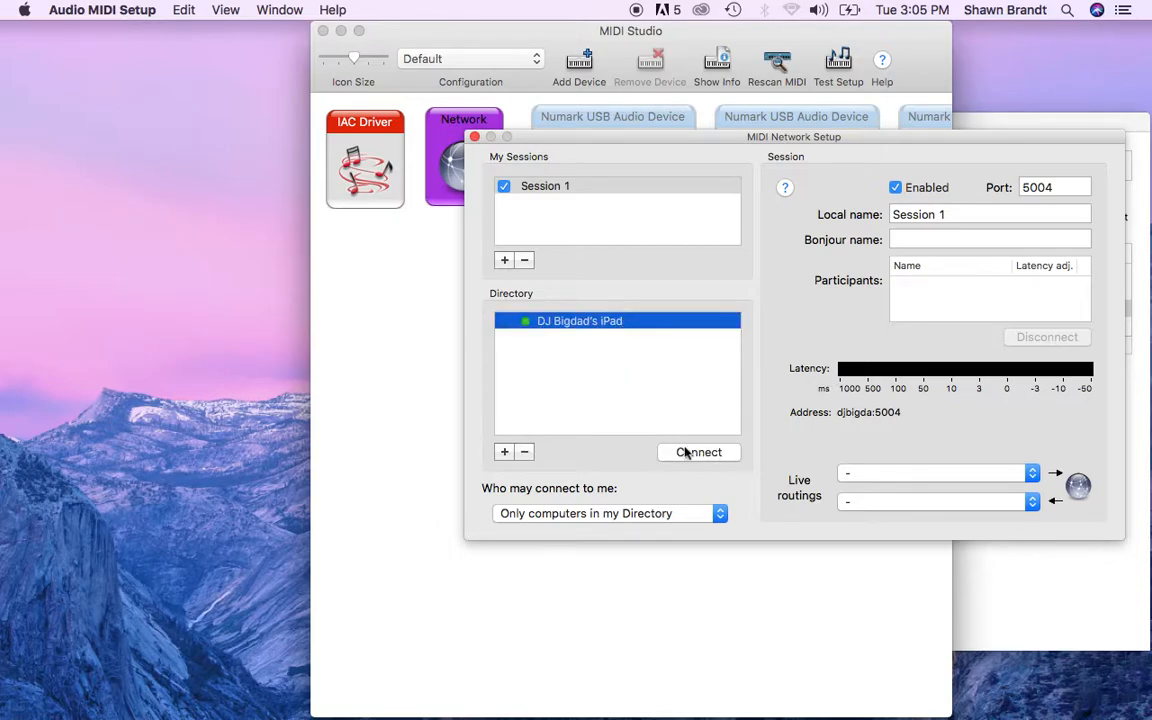
left_click(698, 452)
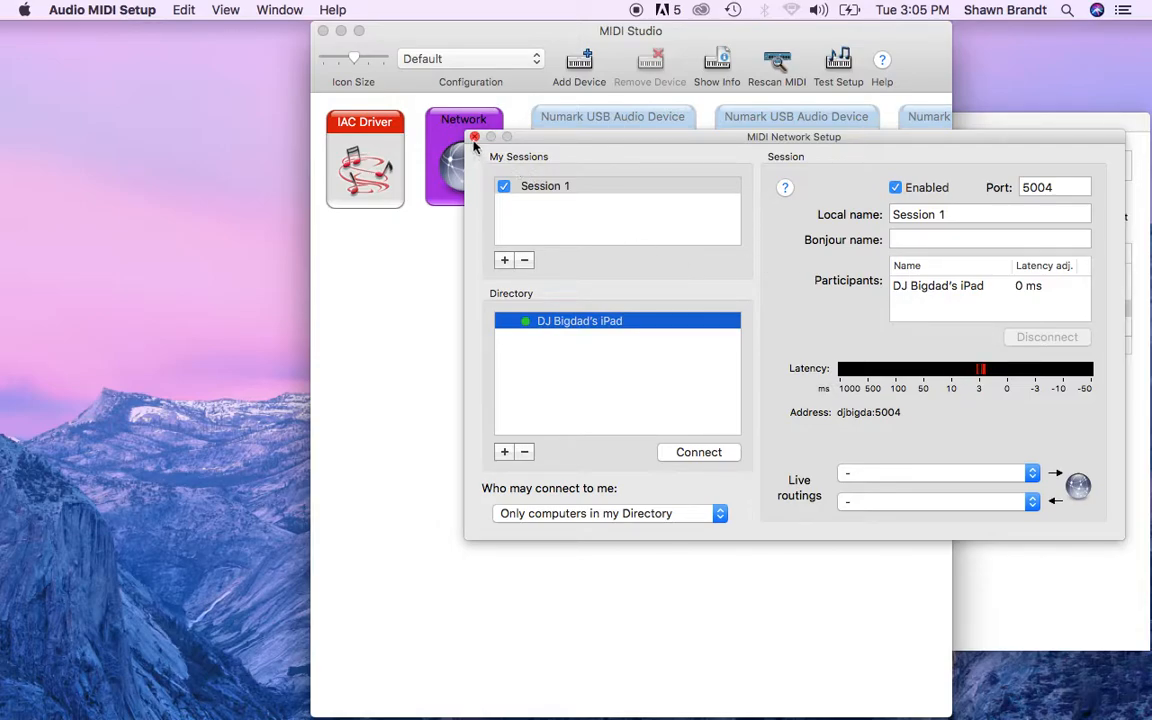
mouse_move(336, 44)
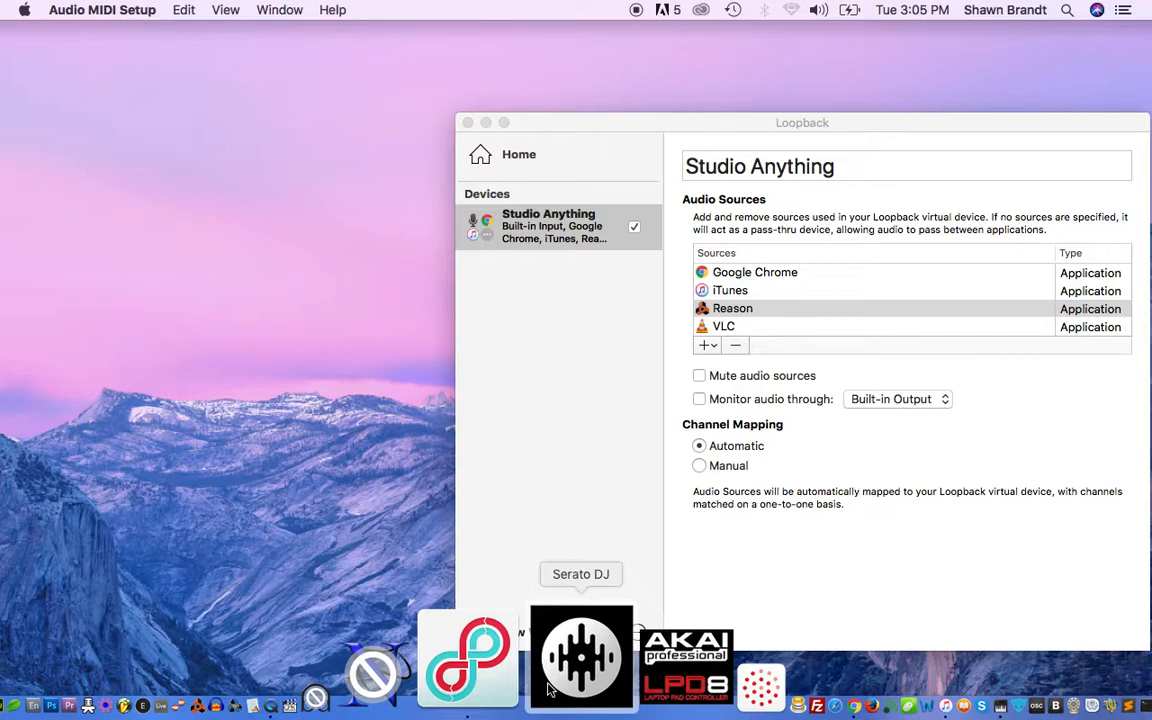
- Set Reason's audio device to Studio Anything in the Audio preferences and close them
left_click(580, 656)
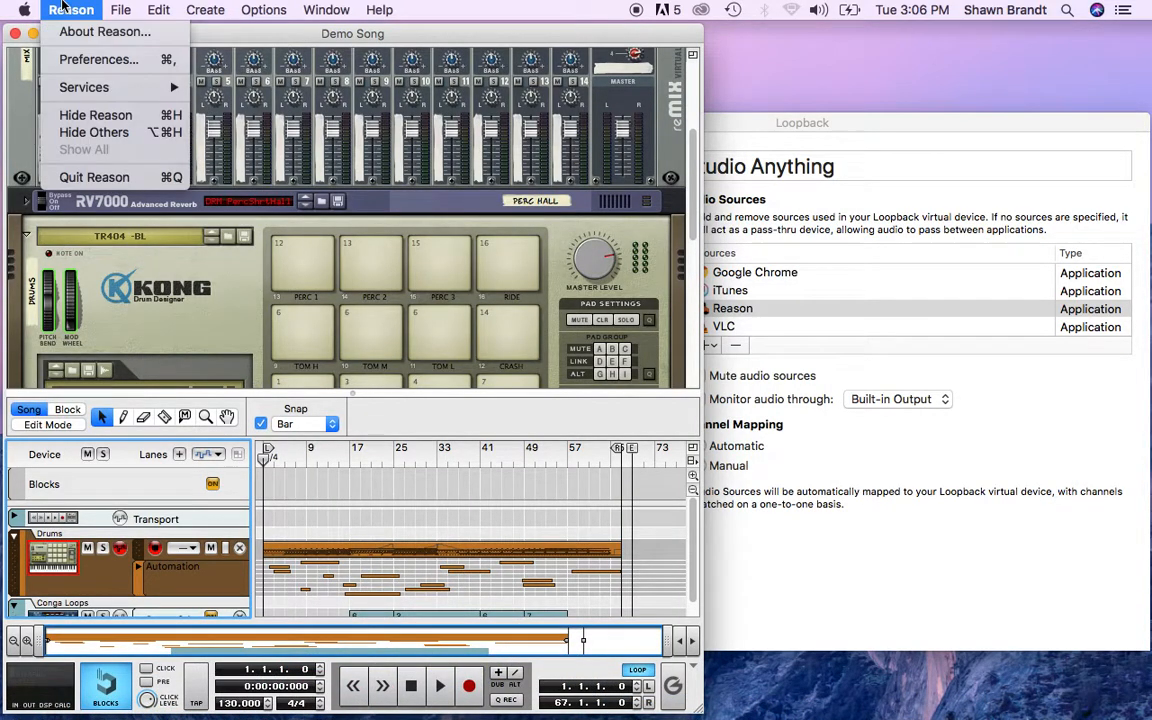
left_click(98, 60)
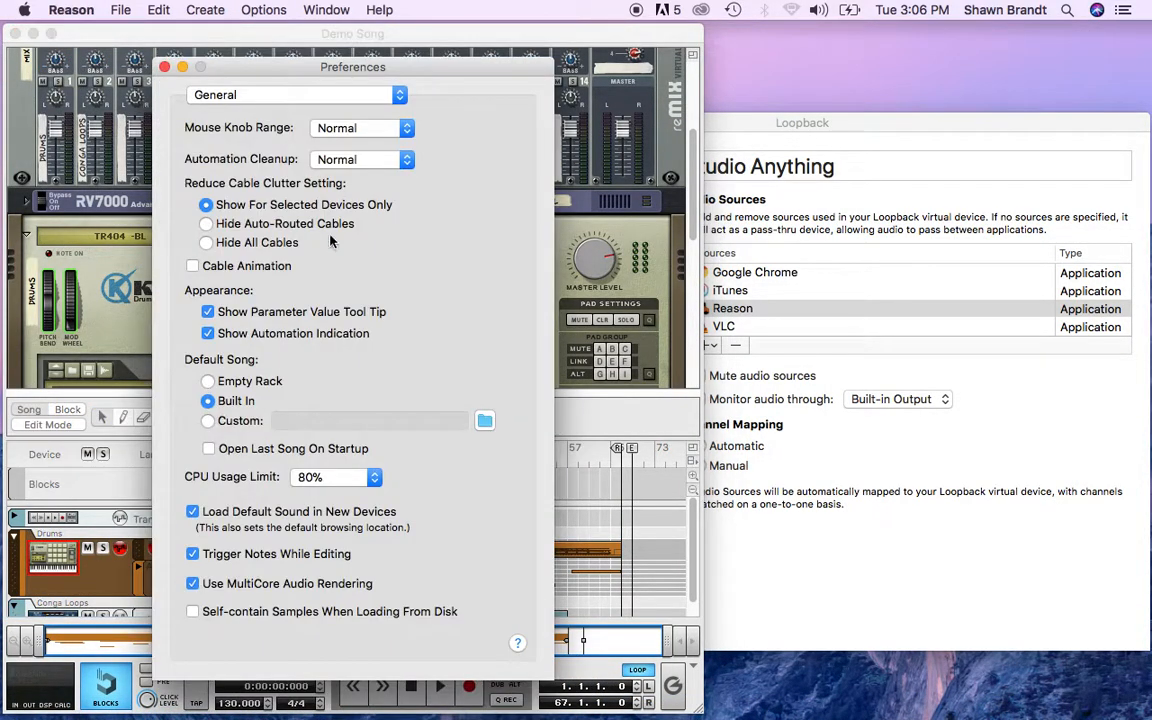
left_click(296, 94)
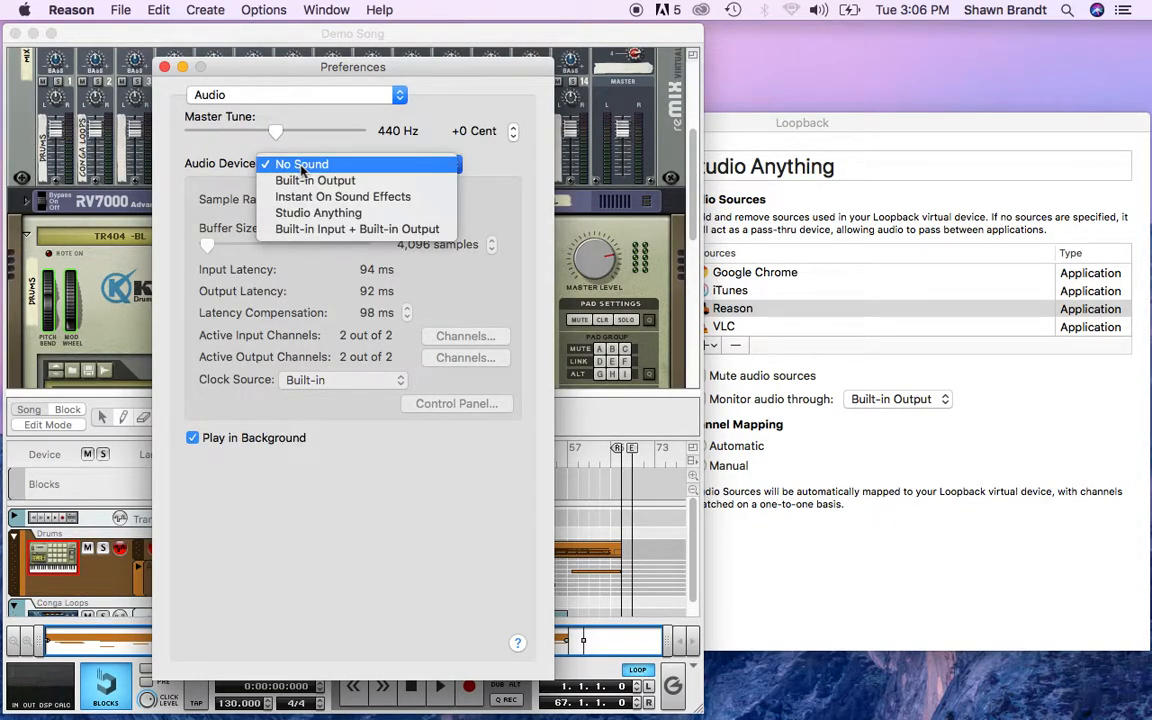
mouse_move(318, 212)
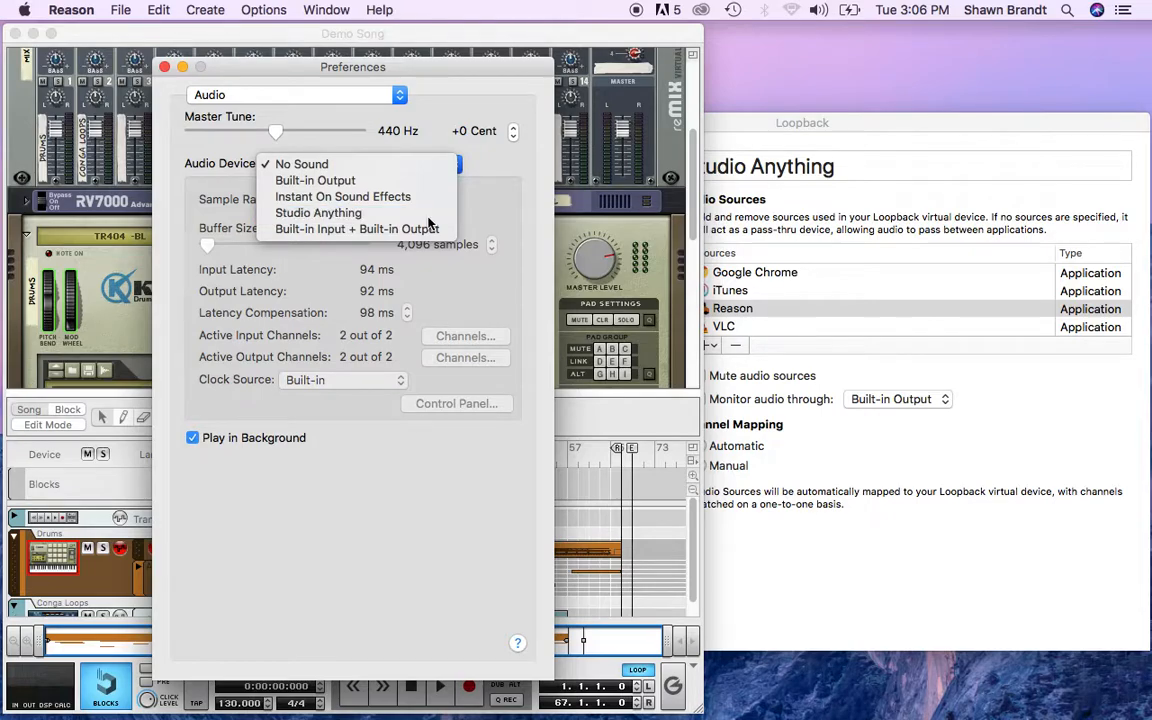
left_click(318, 212)
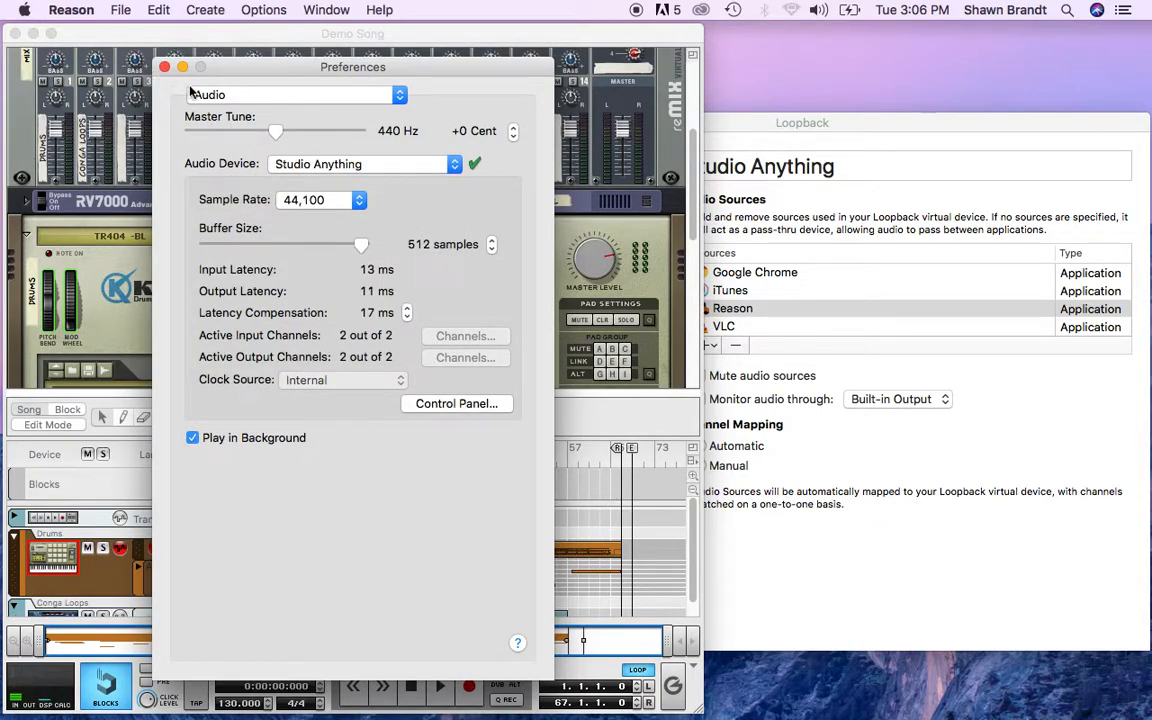
left_click(164, 66)
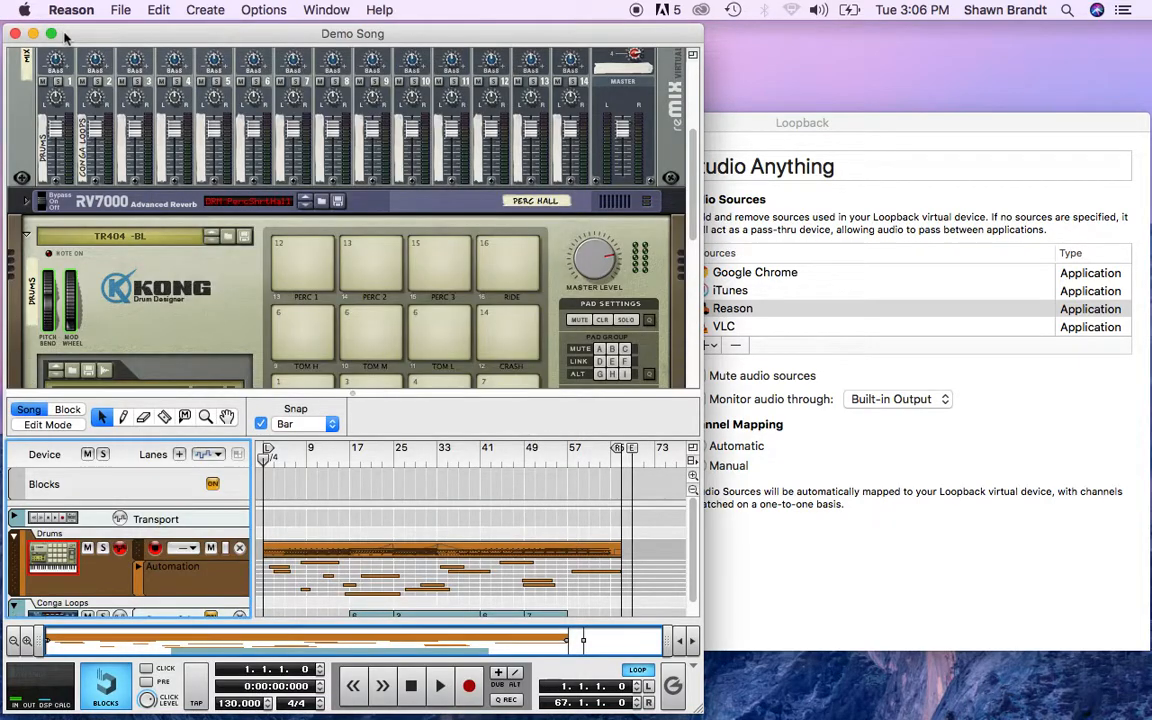
- Close Demo Song, open daGRAM.rns from recent songs and start playback
left_click(120, 10)
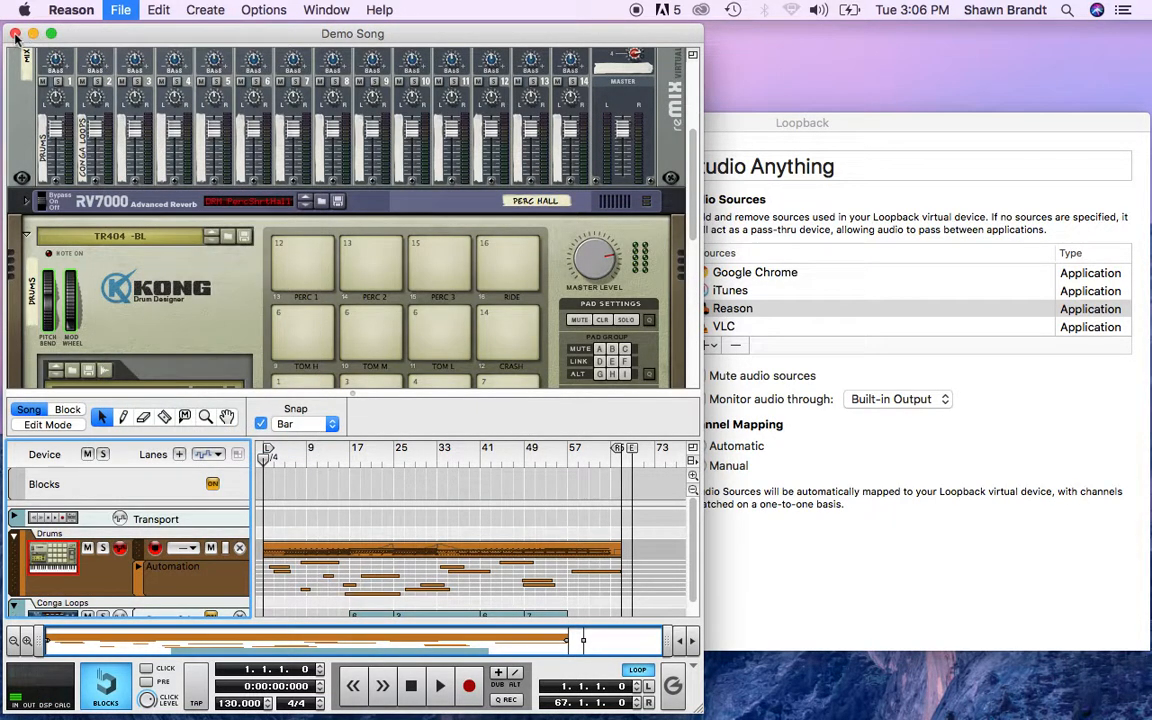
left_click(120, 8)
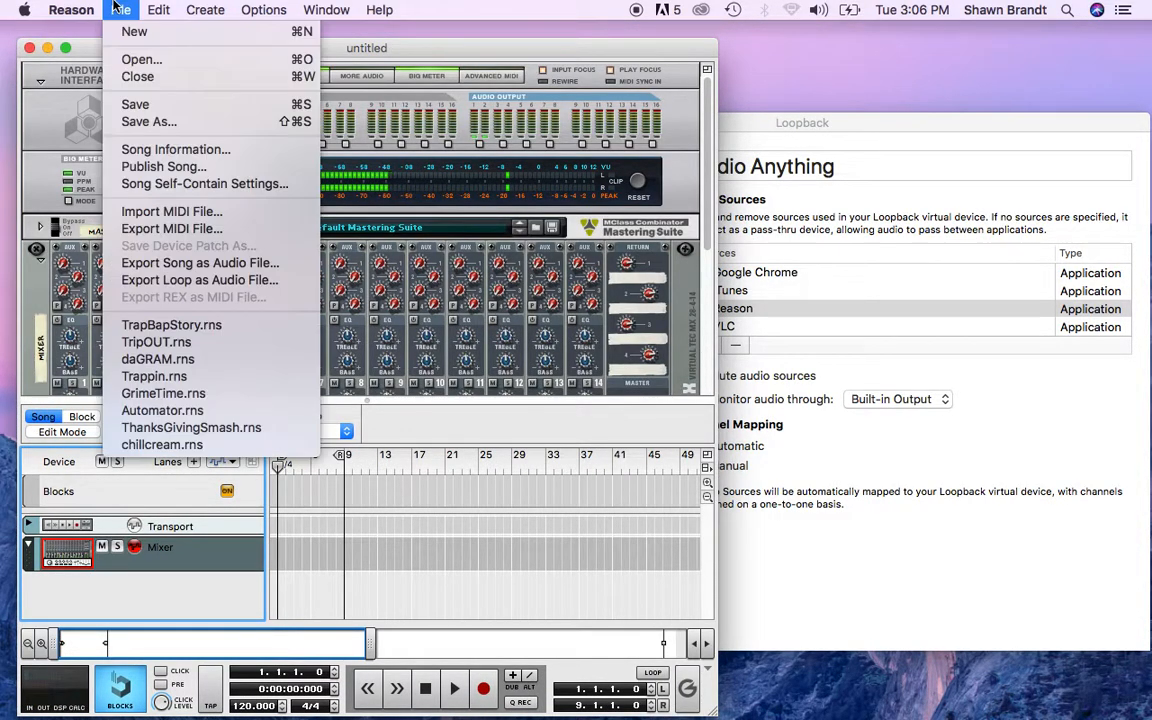
mouse_move(156, 342)
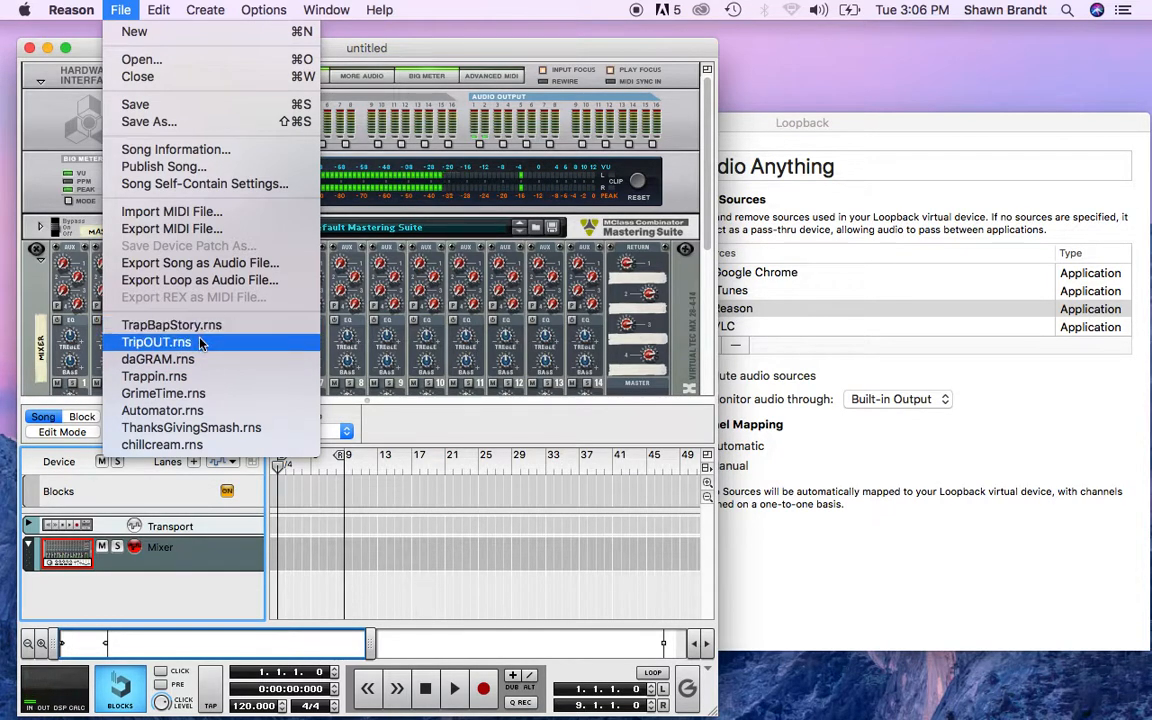
mouse_move(156, 360)
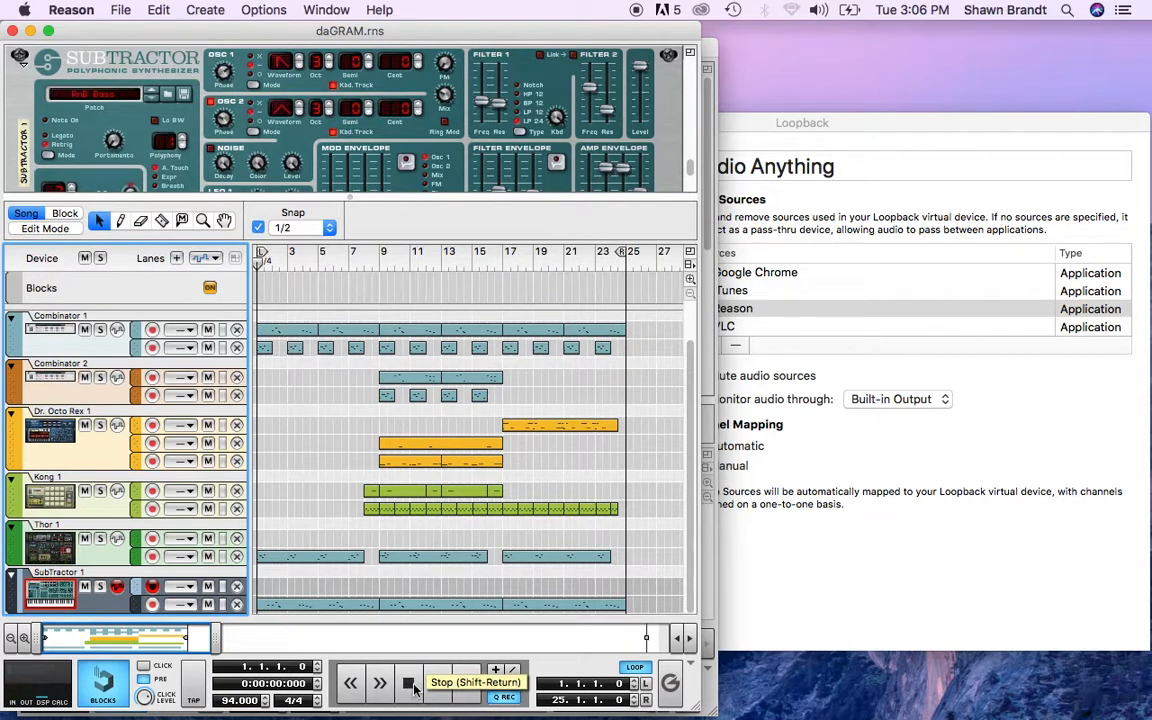
left_click(412, 682)
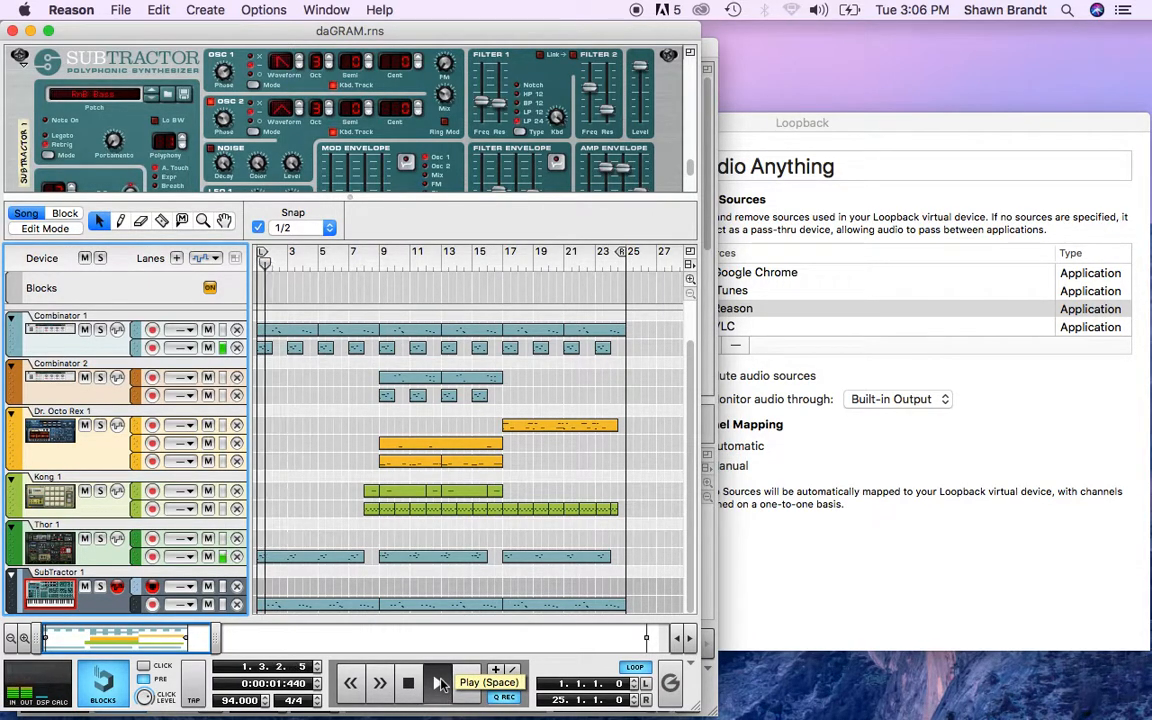
left_click(438, 684)
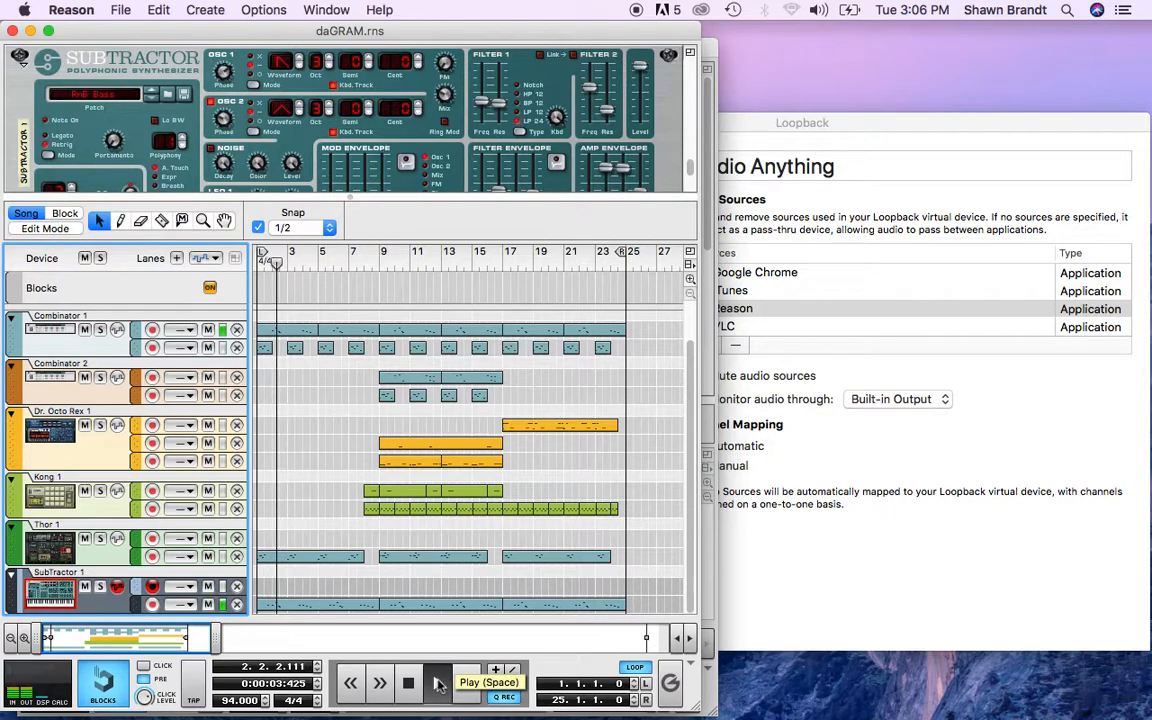
left_click(408, 684)
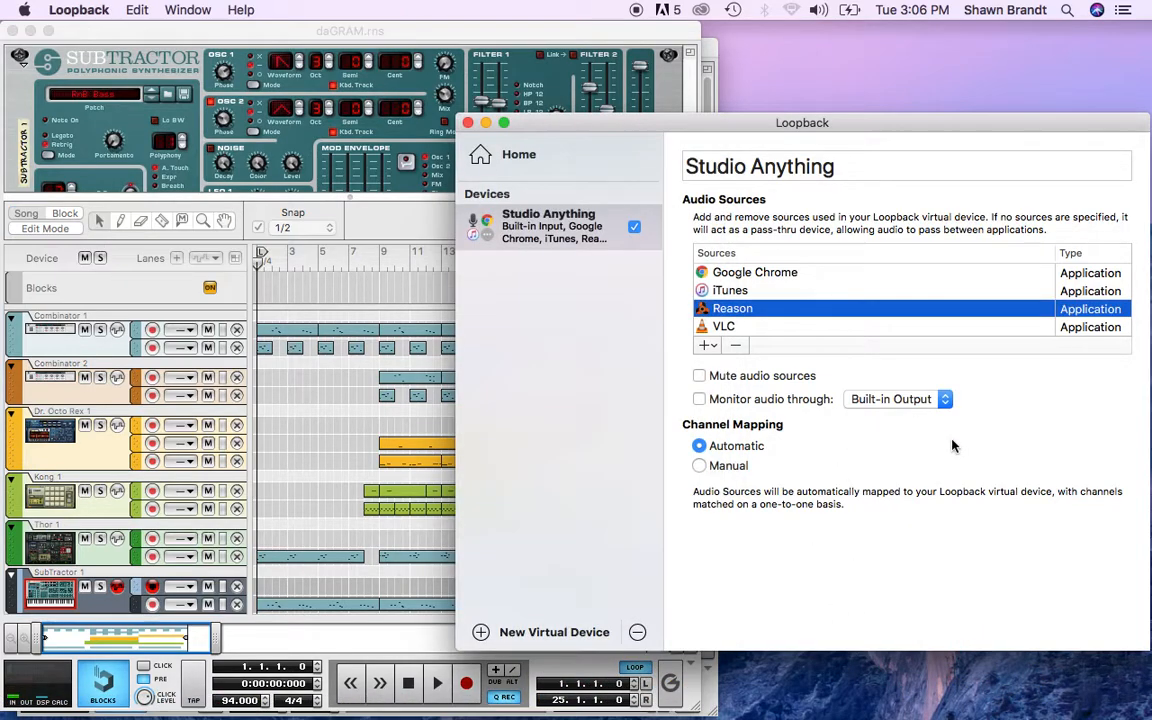
mouse_move(800, 442)
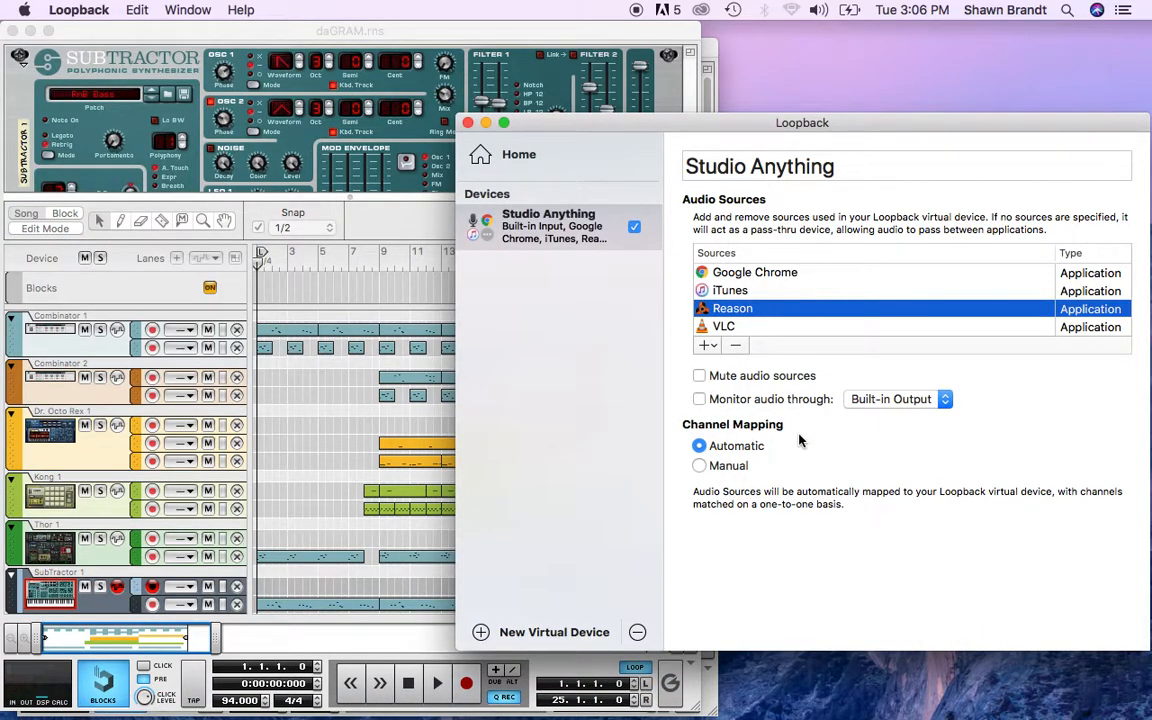
left_click(896, 400)
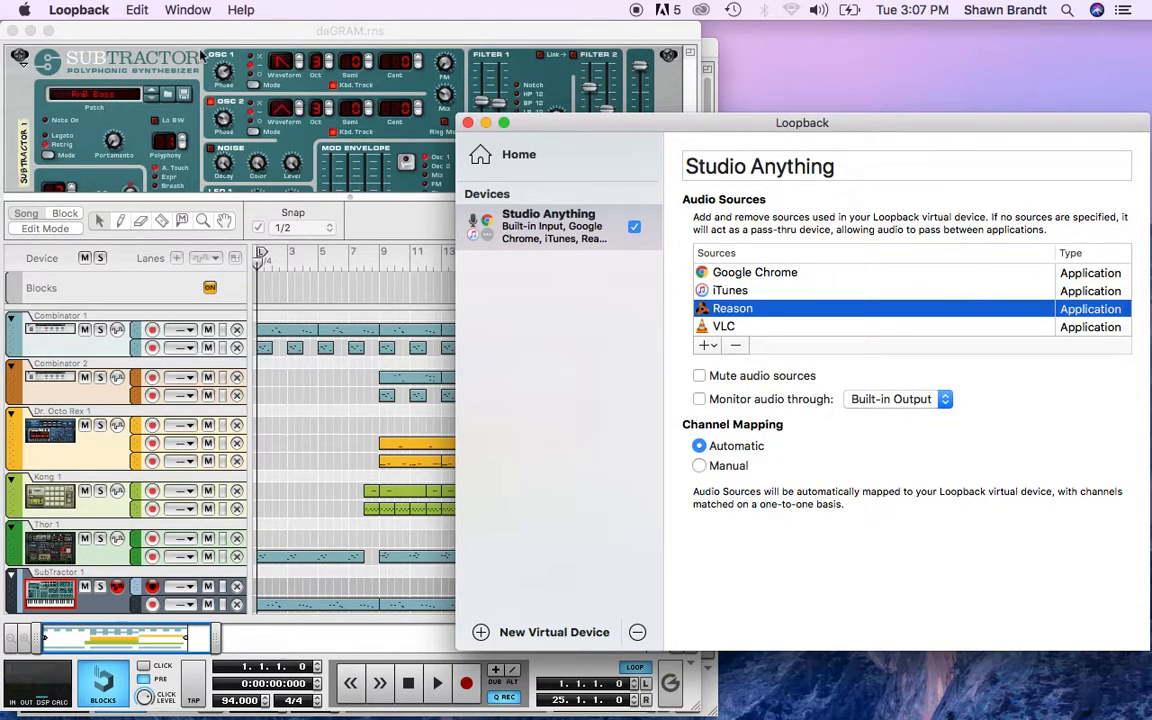
left_click(70, 8)
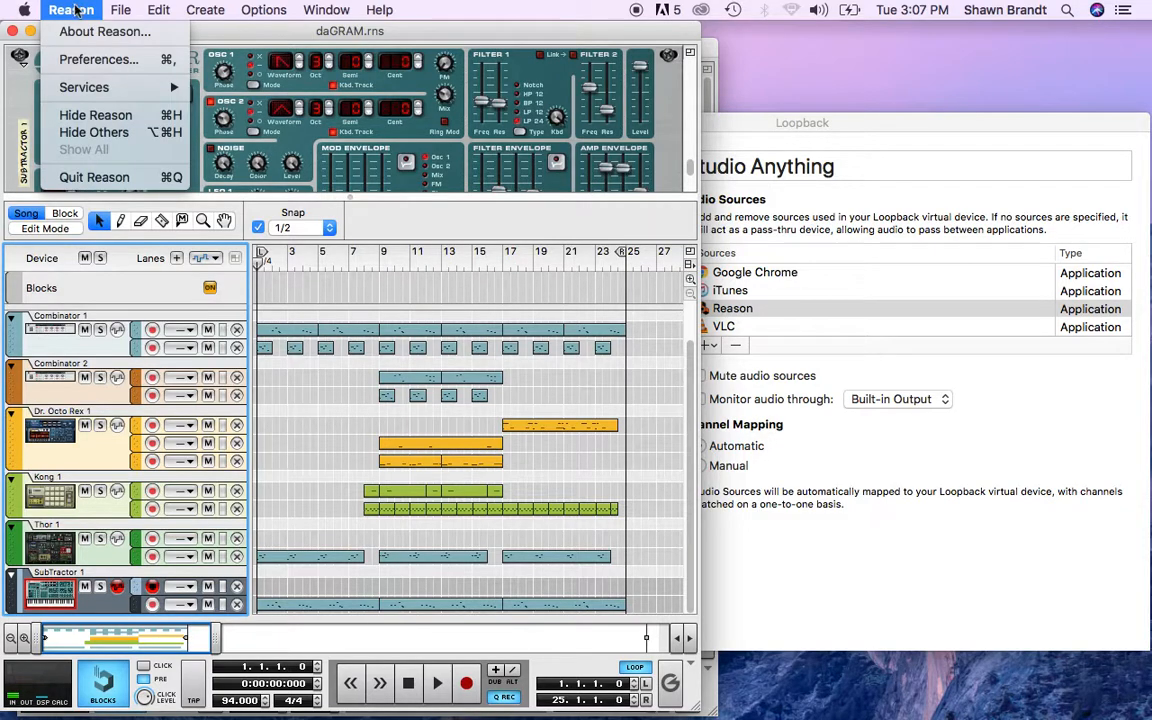
left_click(98, 60)
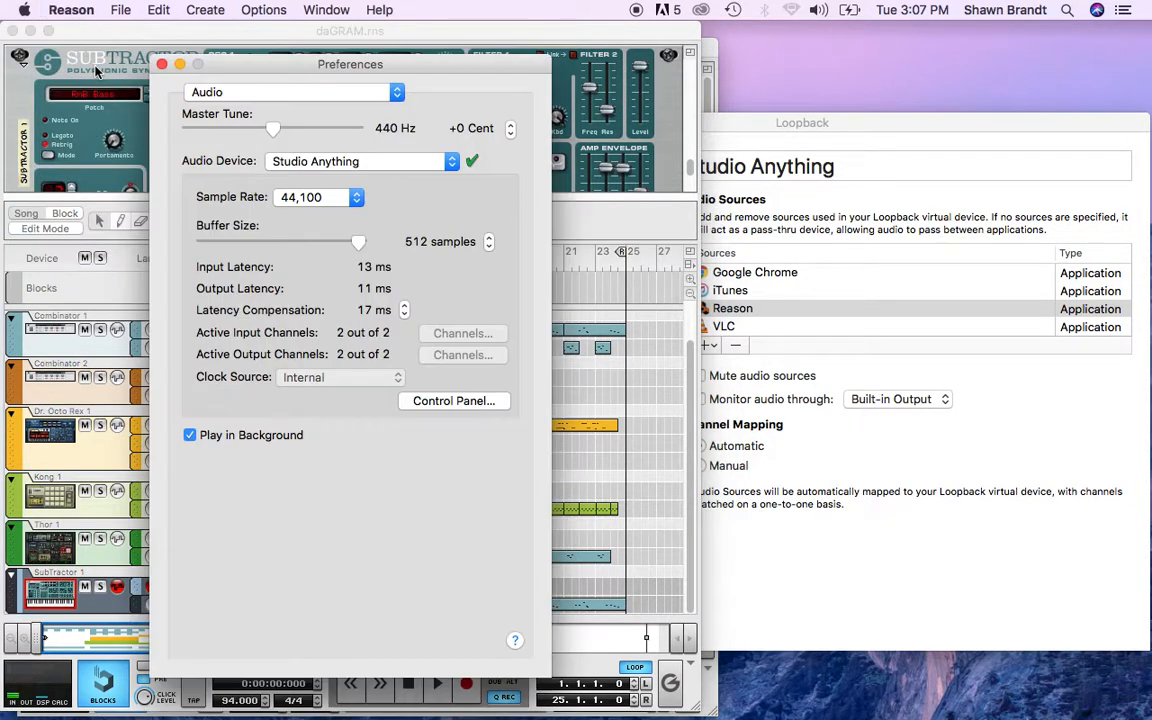
left_click(356, 160)
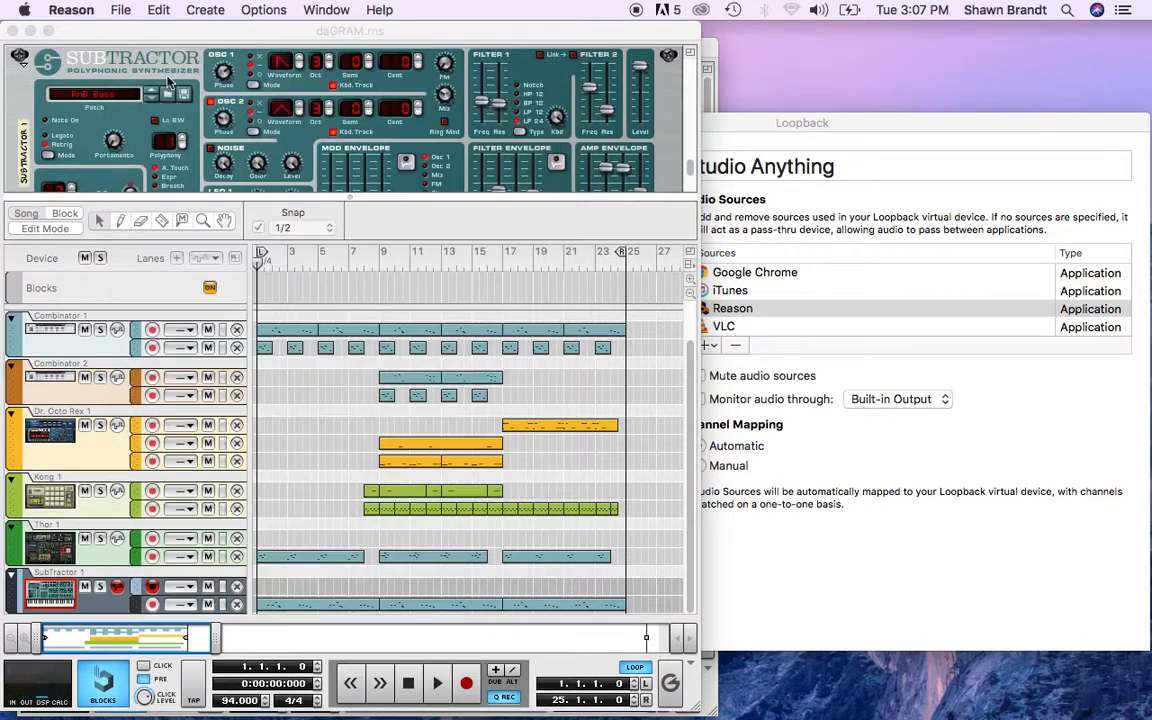
left_click(436, 684)
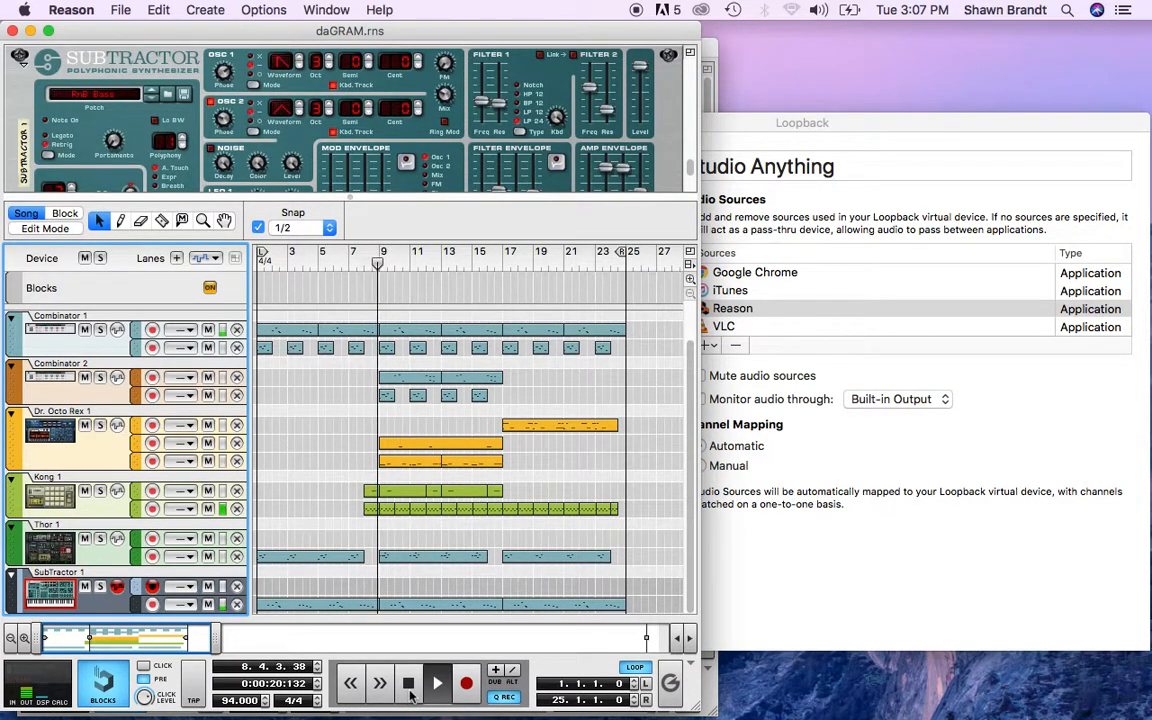
- Stop daGRAM playback and close it, leaving a new untitled song
left_click(436, 684)
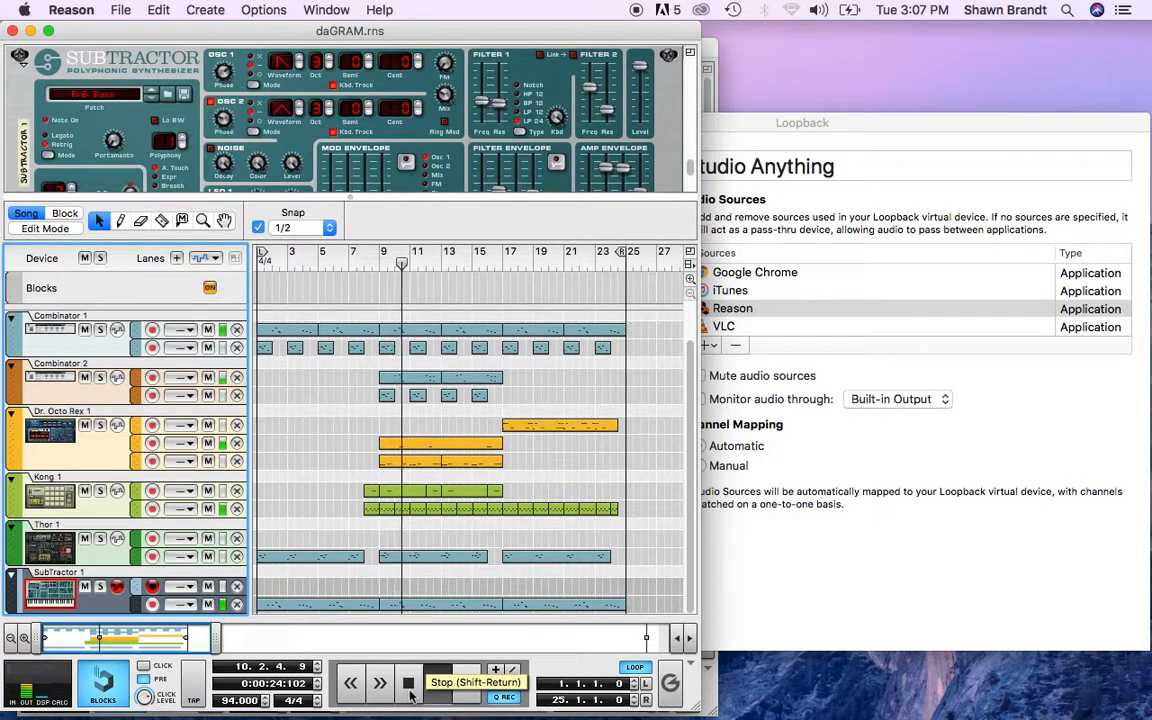
left_click(436, 684)
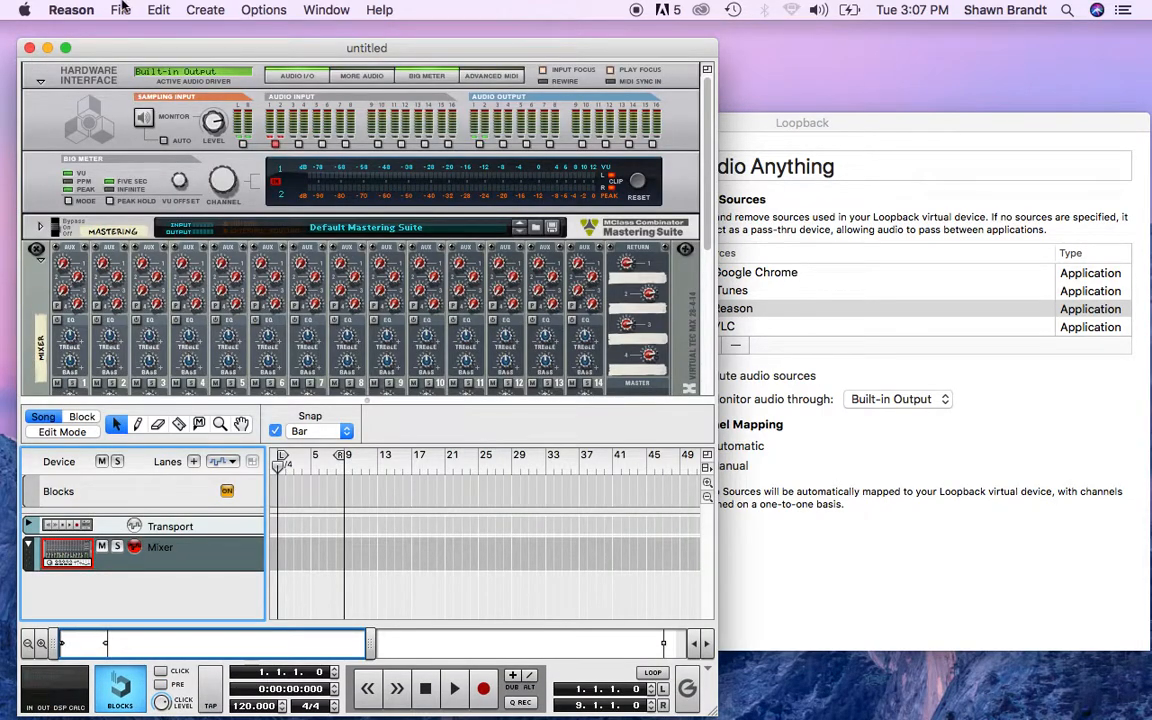
- Open TripOUT.rns from recent songs, play it through, then stop the transport
left_click(120, 8)
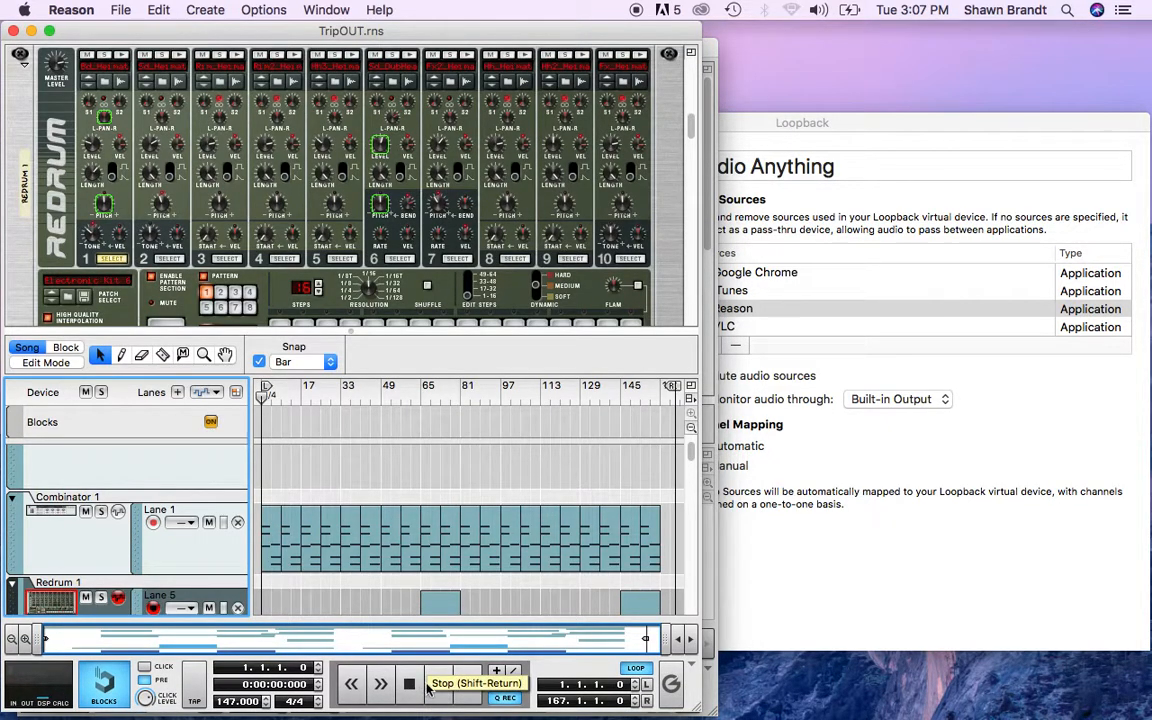
left_click(438, 684)
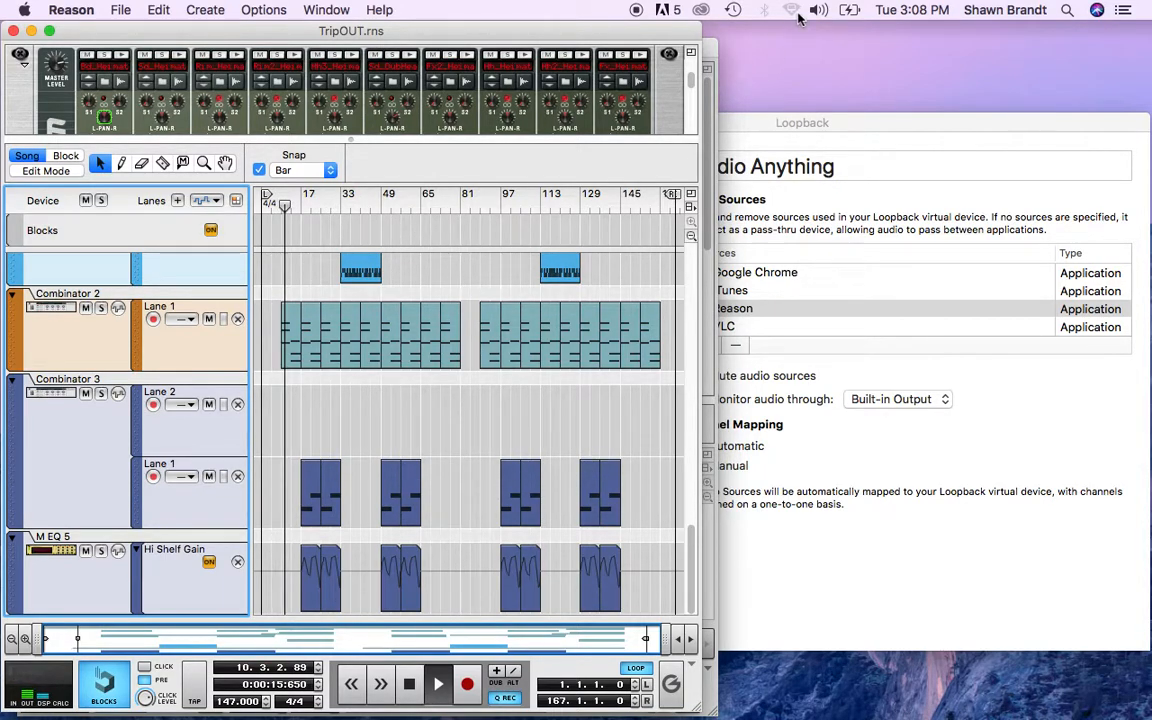
left_click(792, 10)
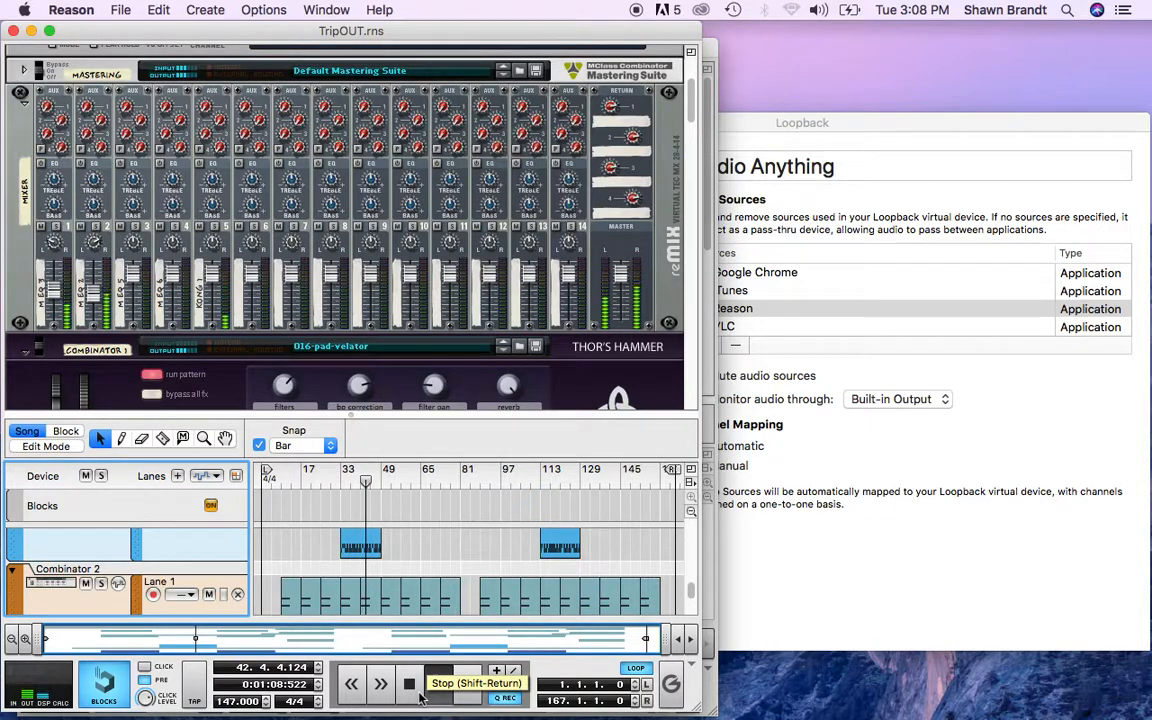
left_click(408, 684)
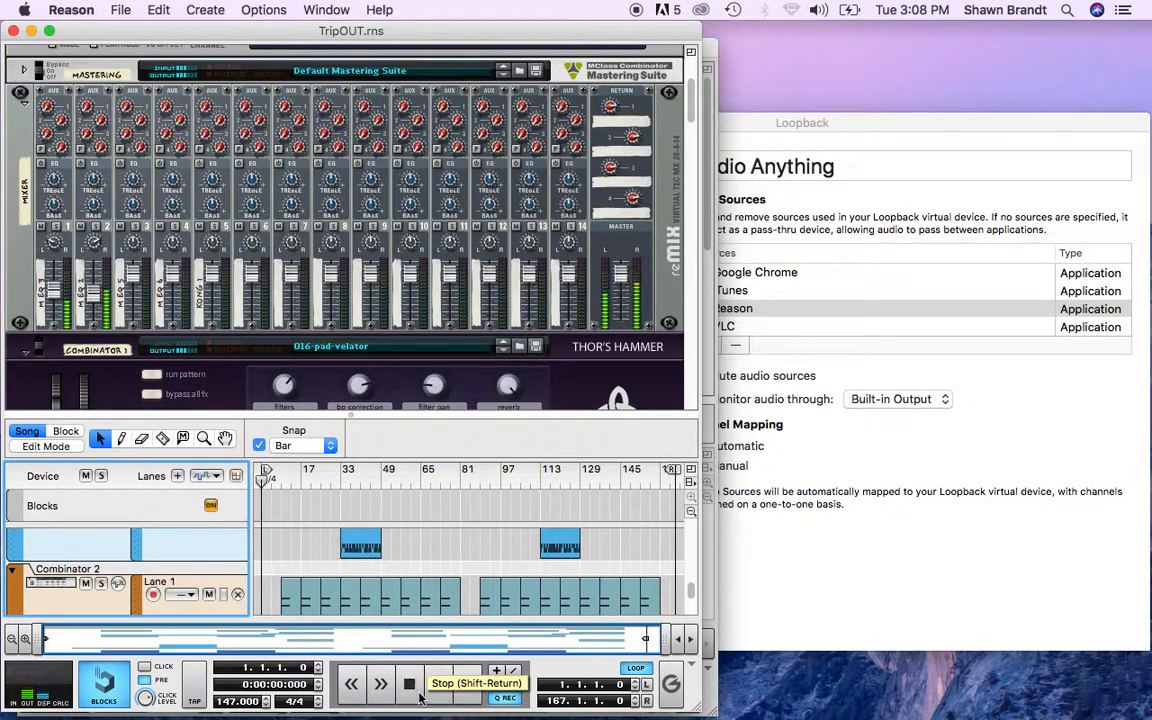